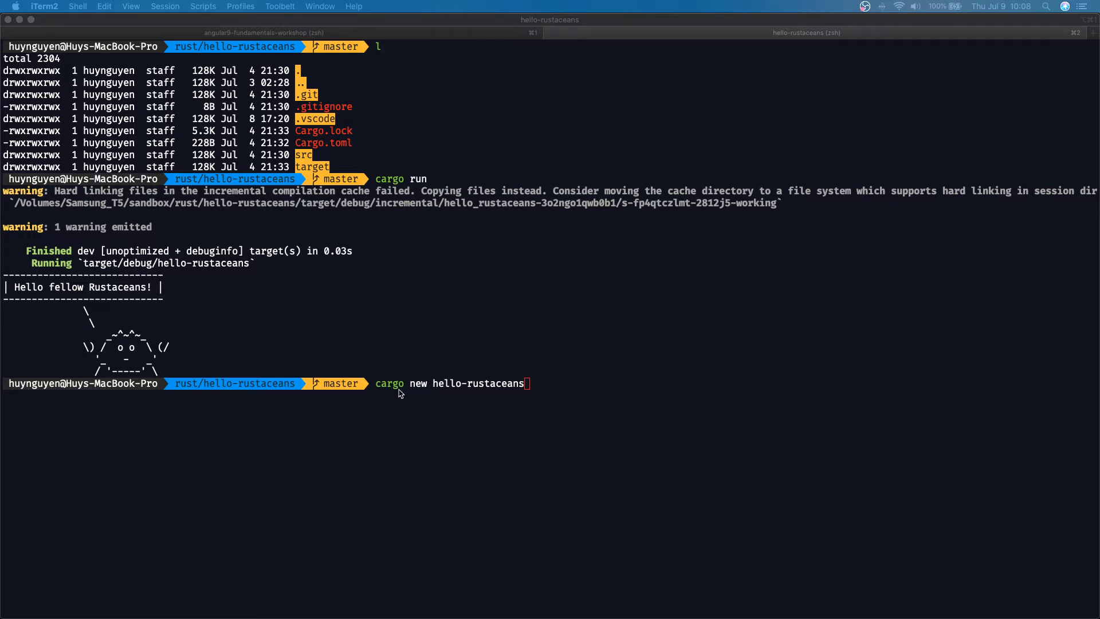
{"action": "mouse_move", "coordinate": [396, 391]}
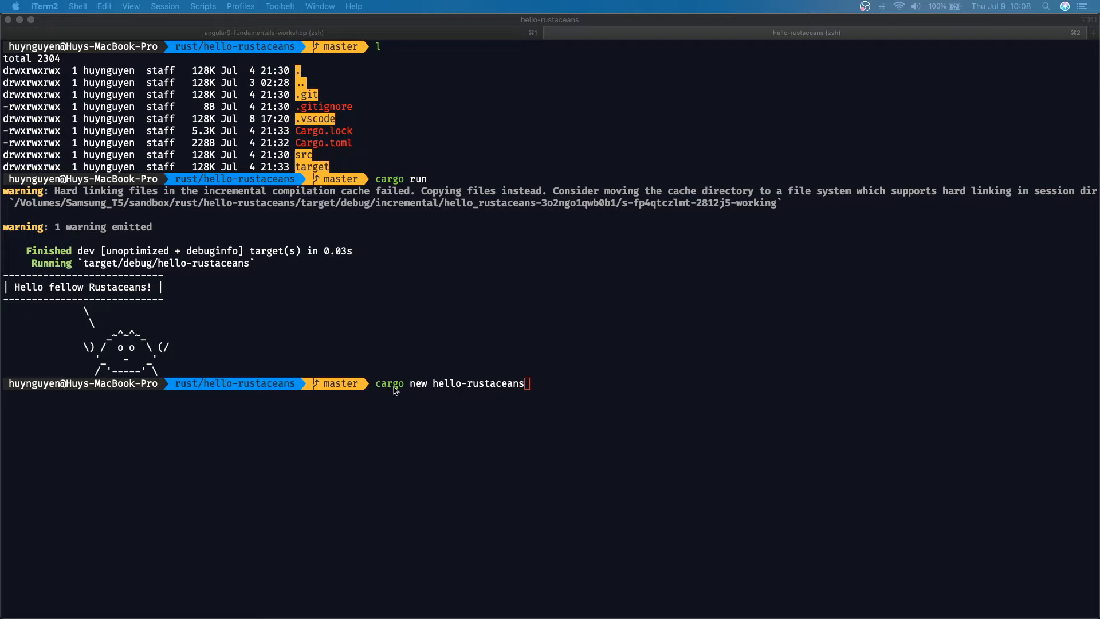
{"action": "mouse_move", "coordinate": [540, 392]}
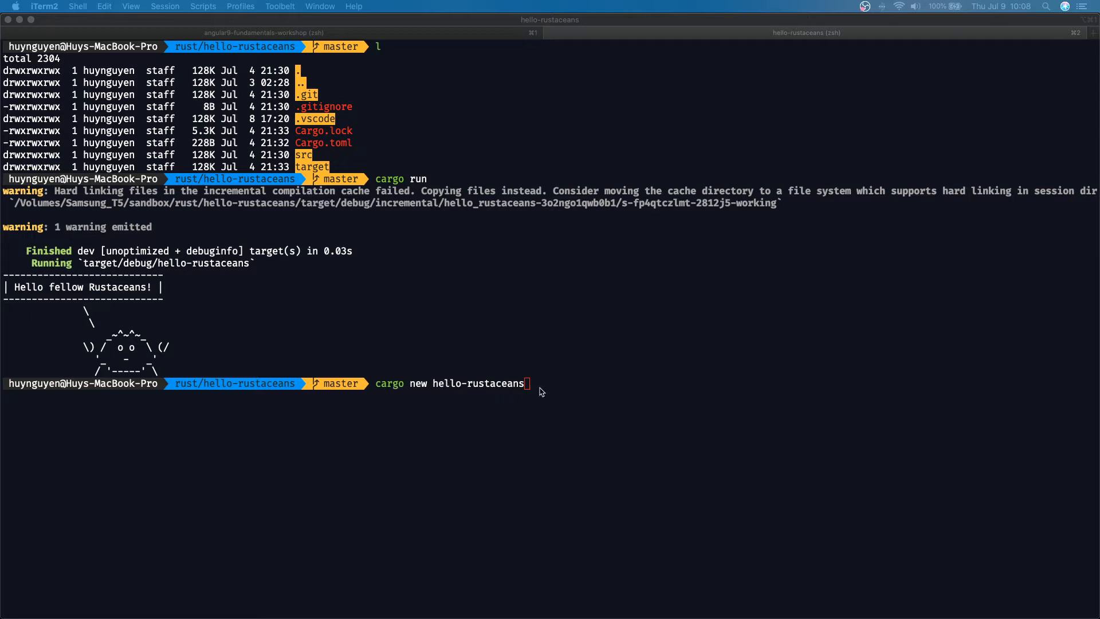
{"action": "mouse_move", "coordinate": [553, 327]}
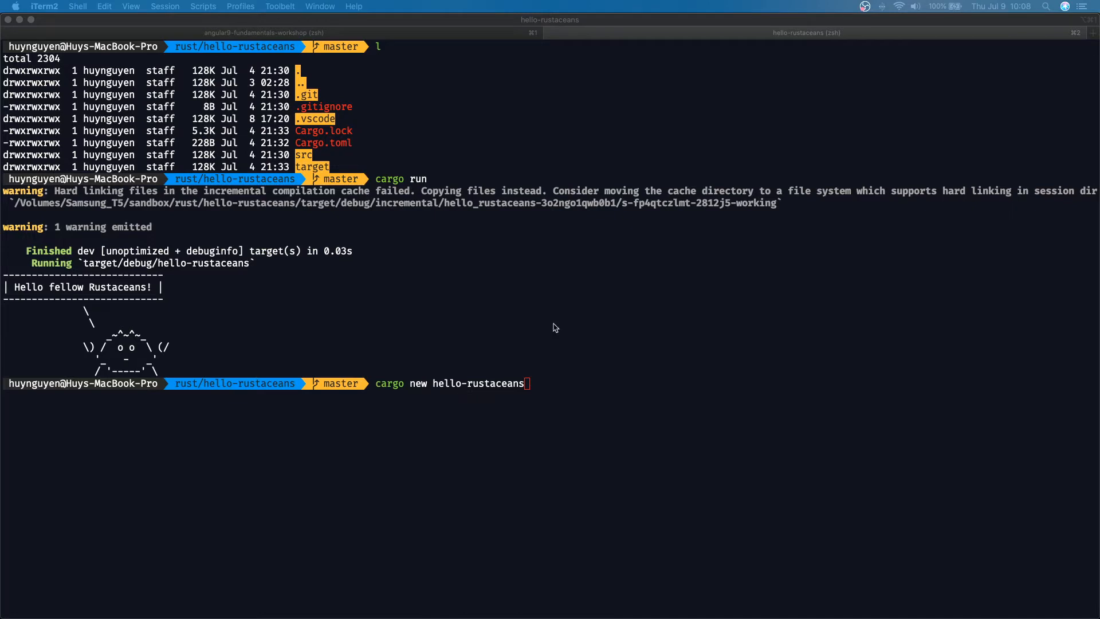
{"action": "mouse_move", "coordinate": [213, 195]}
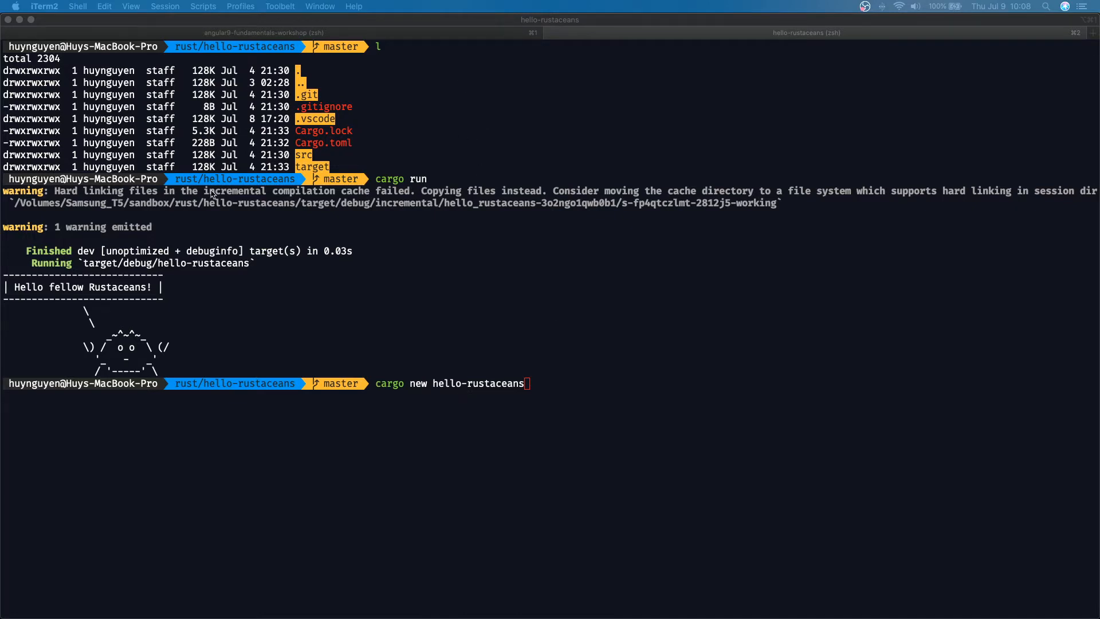
{"action": "mouse_move", "coordinate": [70, 199]}
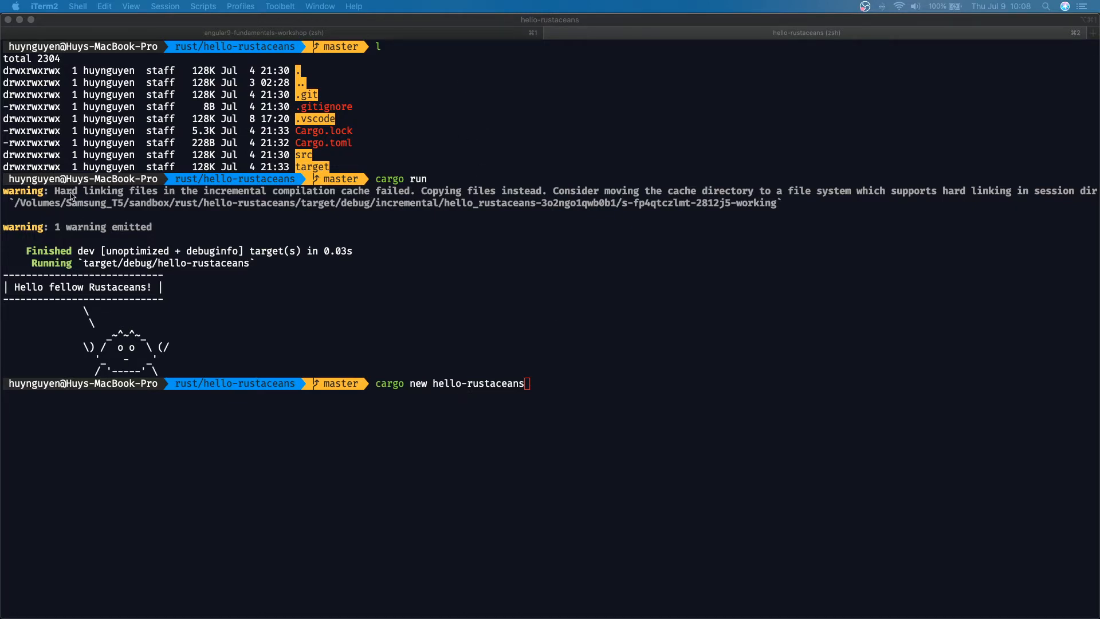
{"action": "mouse_move", "coordinate": [169, 211]}
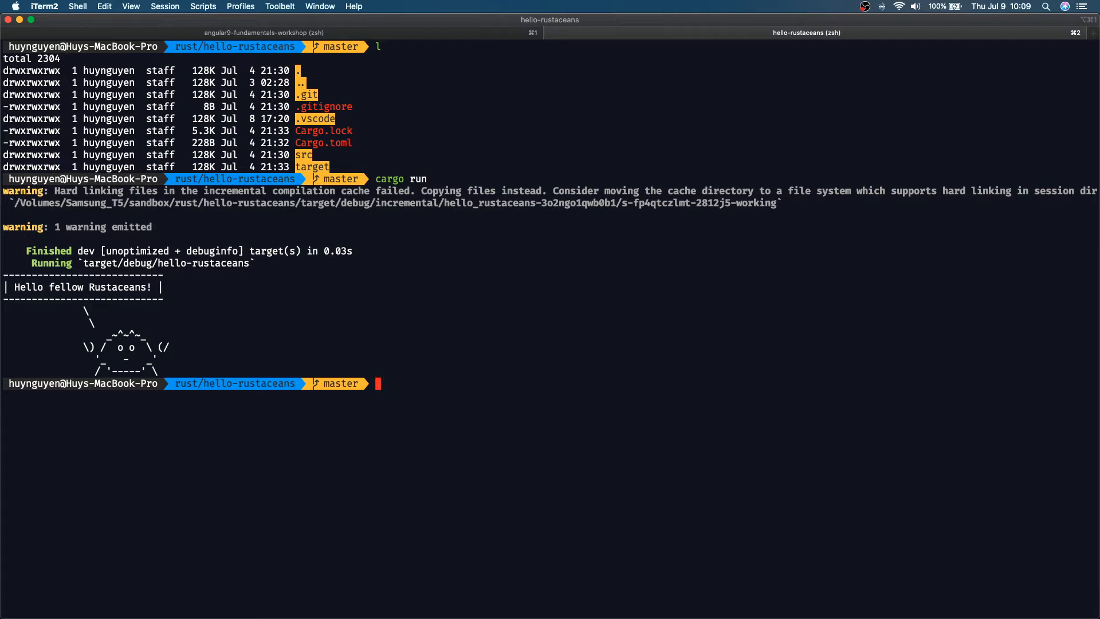
View Cargo.toml and then src/main.rs in vim from the iTerm2 terminal
{"action": "type", "text": "vim Cargo.toml"}
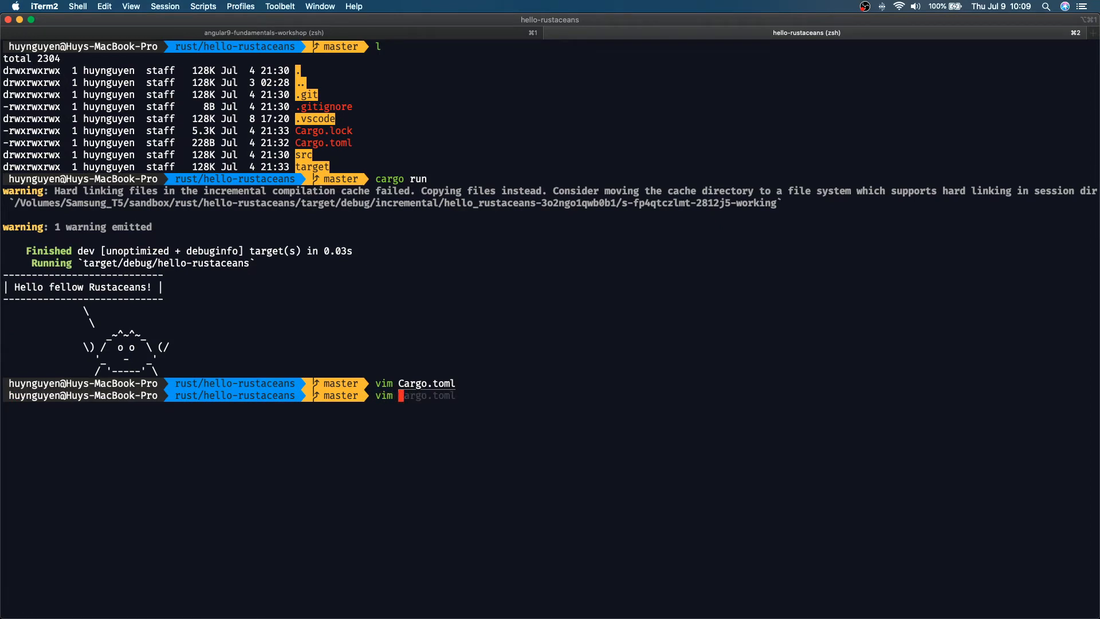
{"action": "type", "text": "src/main.rs"}
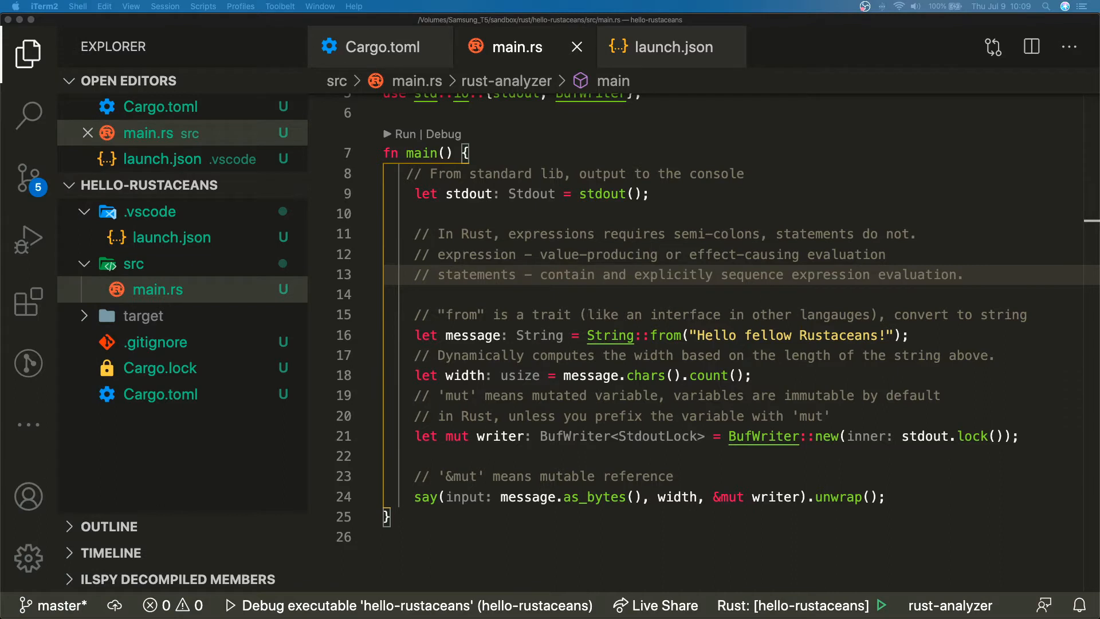
{"action": "mouse_move", "coordinate": [620, 285]}
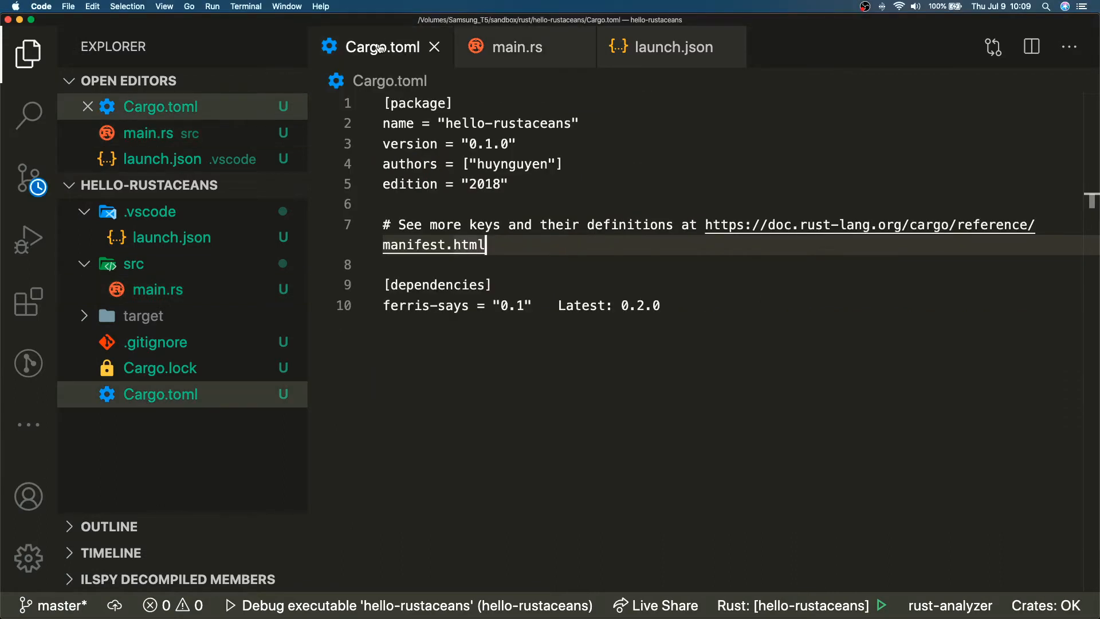
{"action": "mouse_move", "coordinate": [379, 47]}
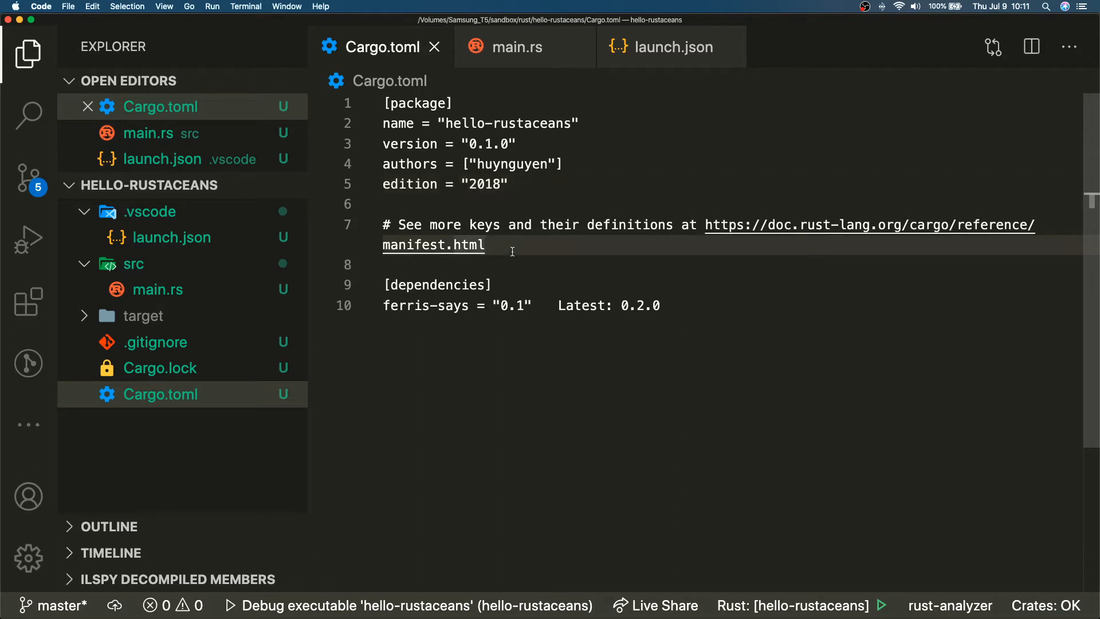
{"action": "mouse_move", "coordinate": [474, 321]}
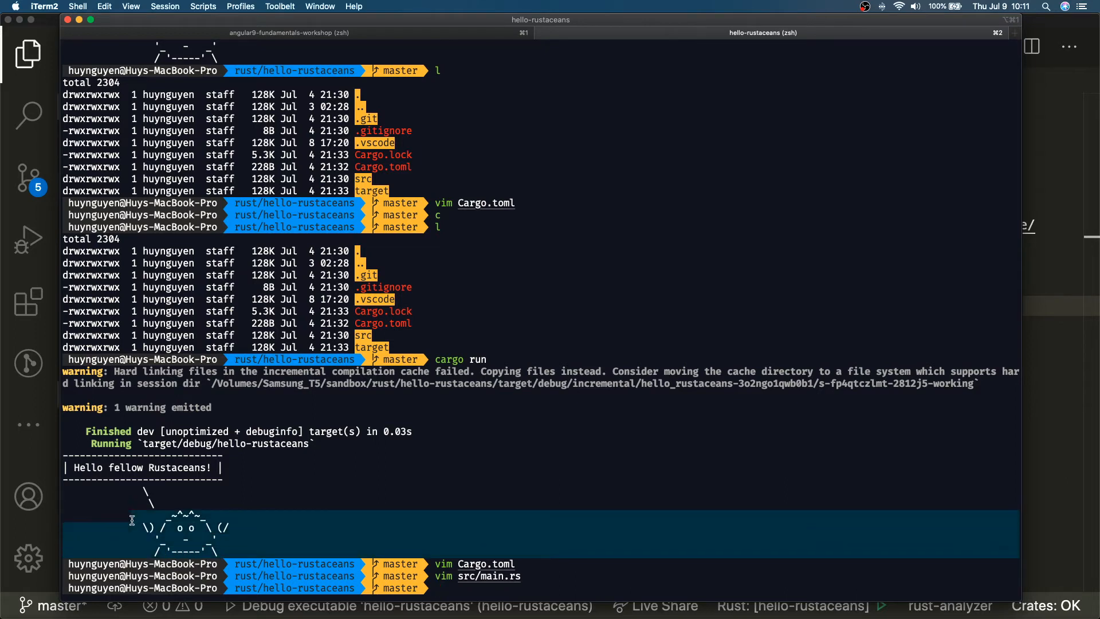
{"action": "mouse_move", "coordinate": [264, 383]}
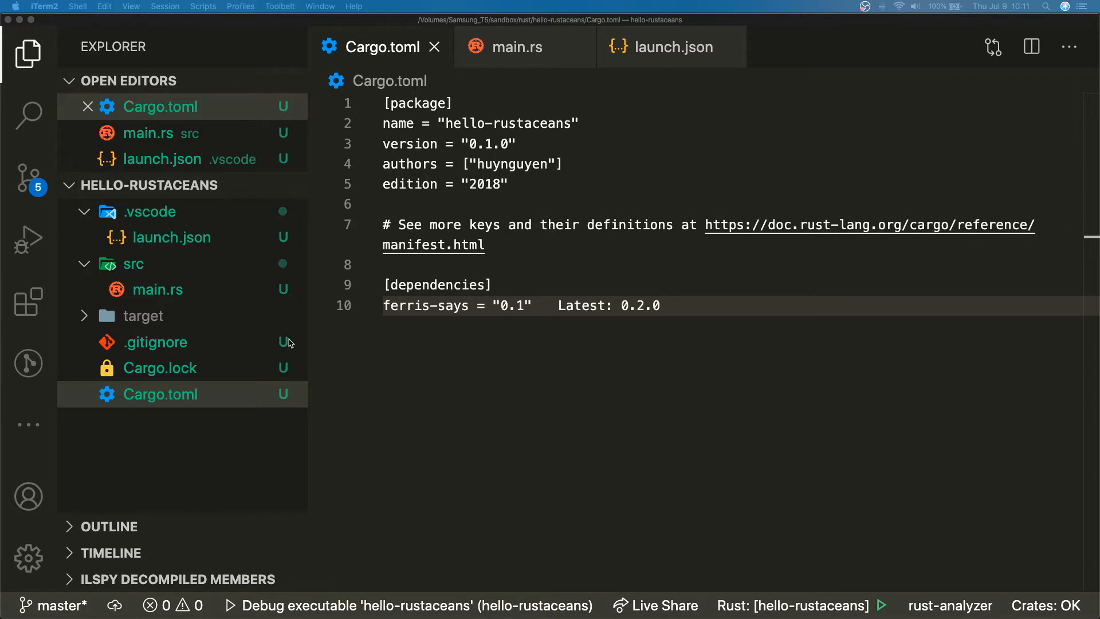
{"action": "mouse_move", "coordinate": [442, 314]}
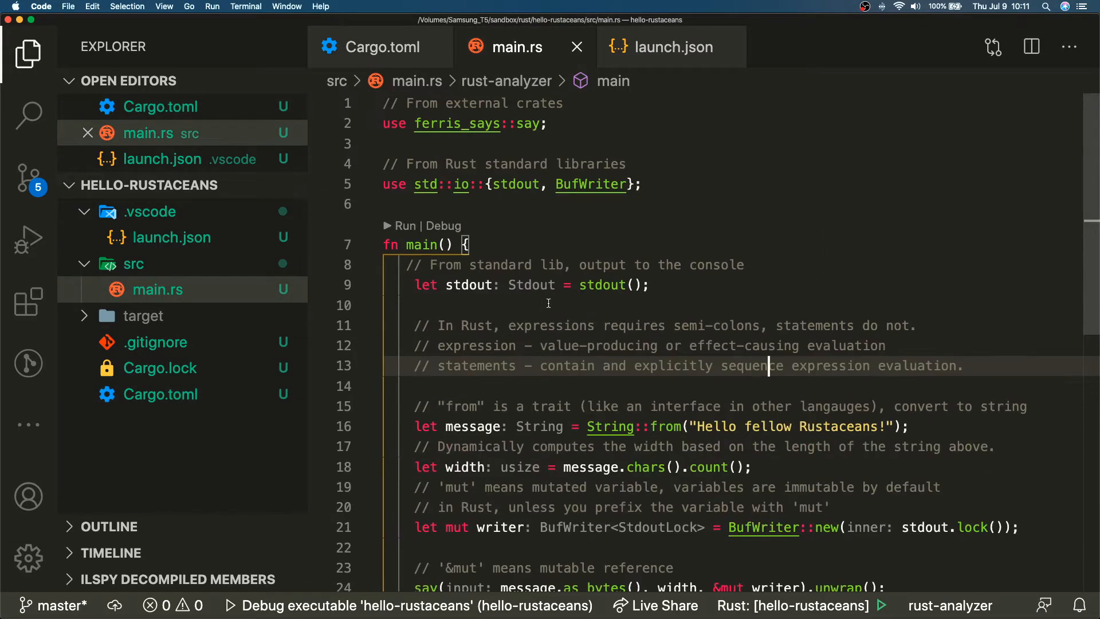
Add '{}' near the 'use ferris_says::say;' line, leaving main.rs unsaved
{"action": "scroll", "scroll_direction": "down", "scroll_amount": 3}
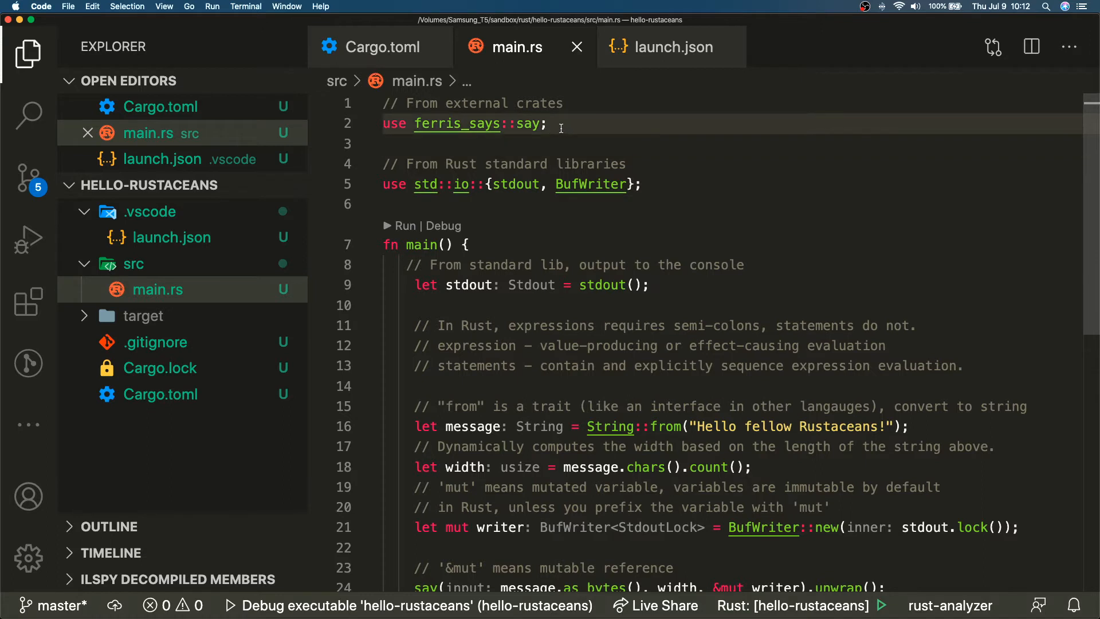
{"action": "mouse_move", "coordinate": [592, 172]}
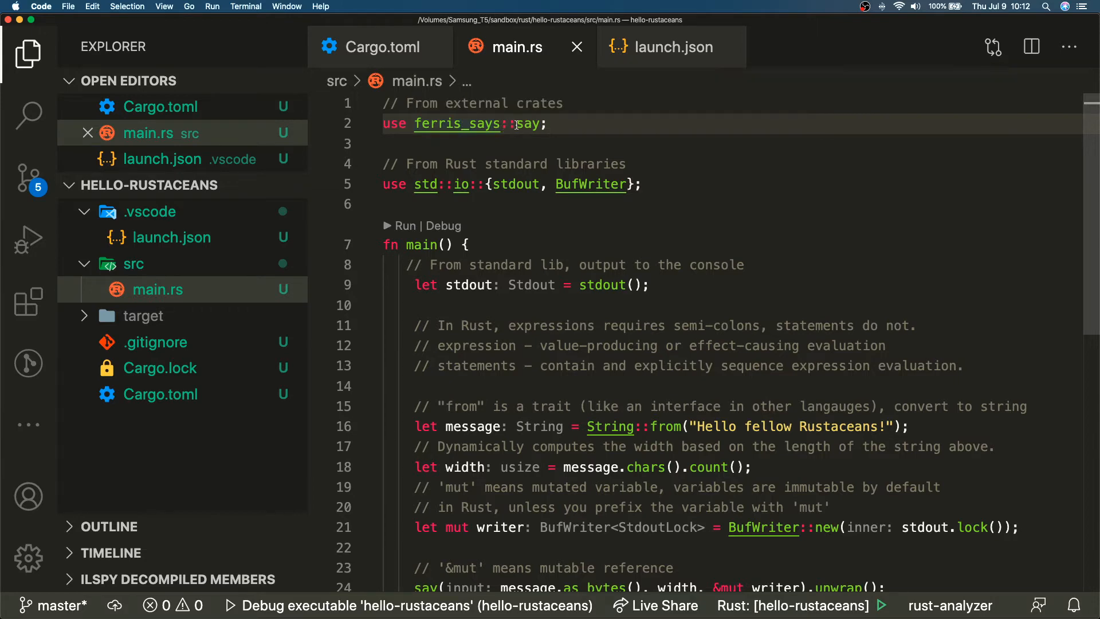
{"action": "mouse_move", "coordinate": [528, 123]}
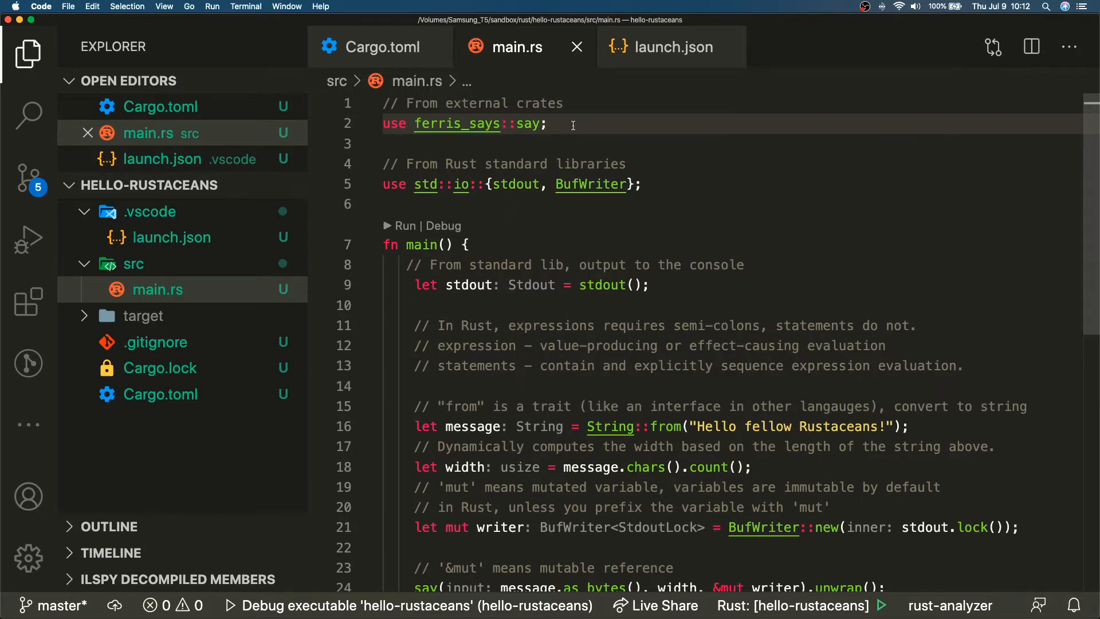
{"action": "type", "text": "{}"}
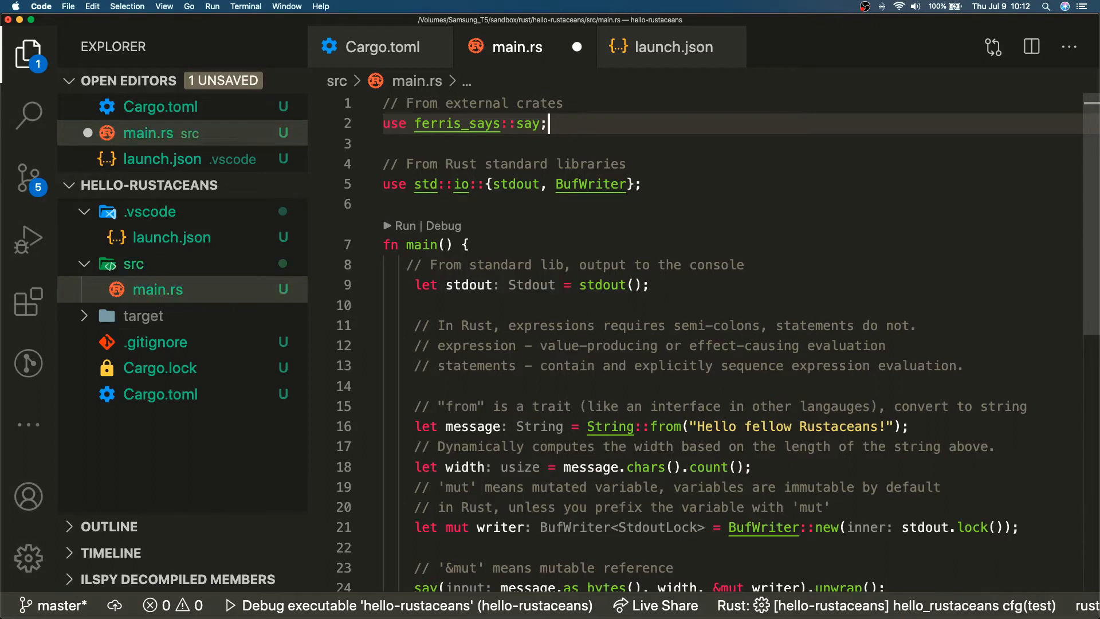
{"action": "mouse_move", "coordinate": [457, 123]}
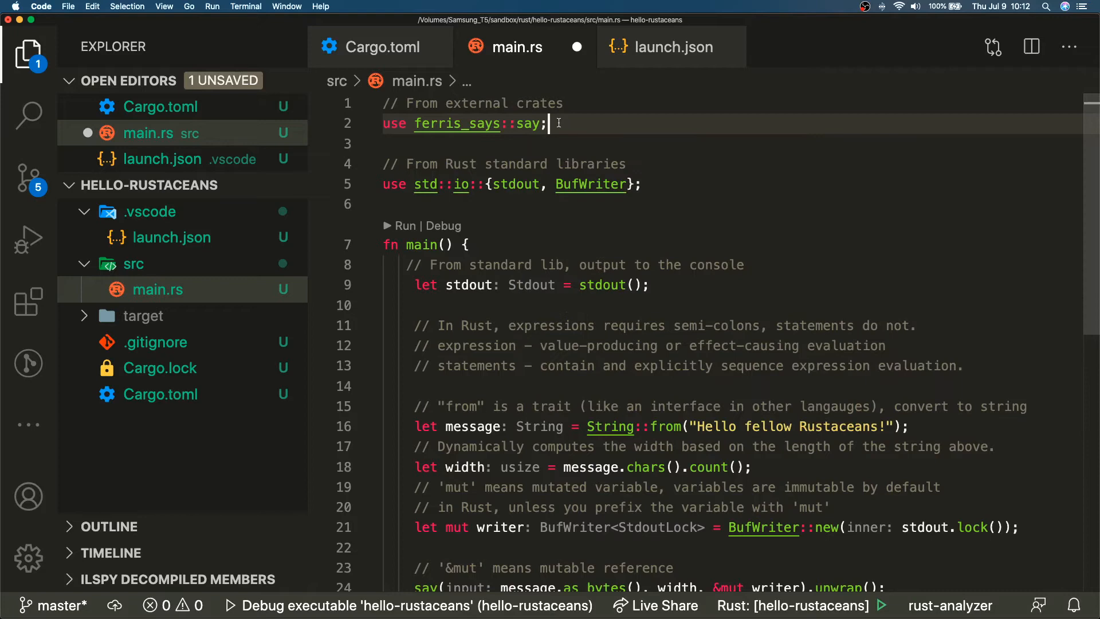
{"action": "mouse_move", "coordinate": [591, 164]}
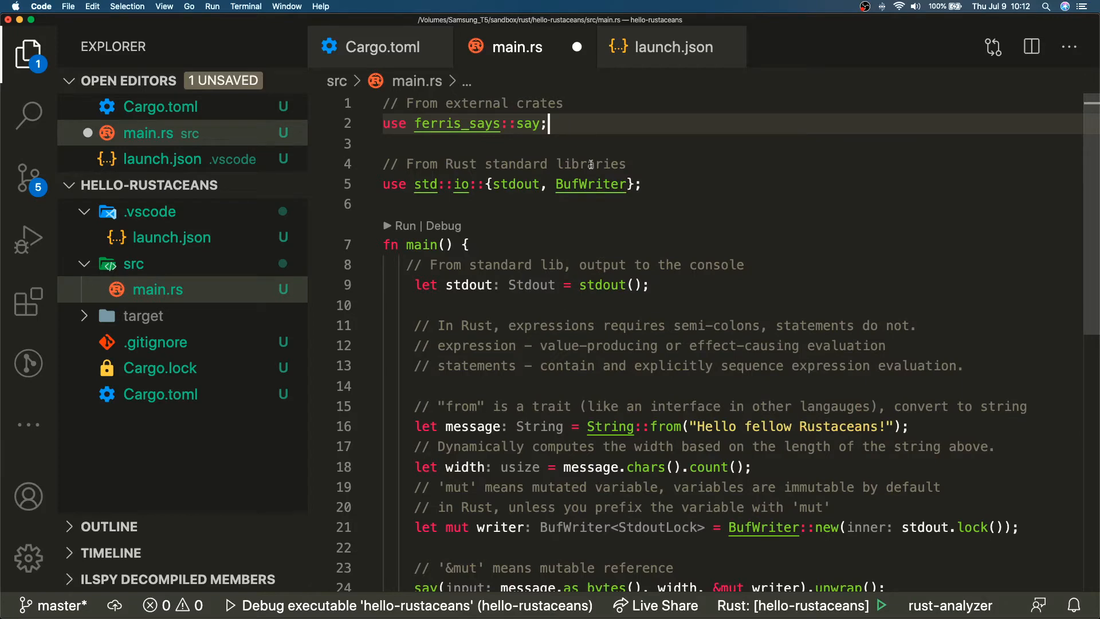
{"action": "mouse_move", "coordinate": [525, 123]}
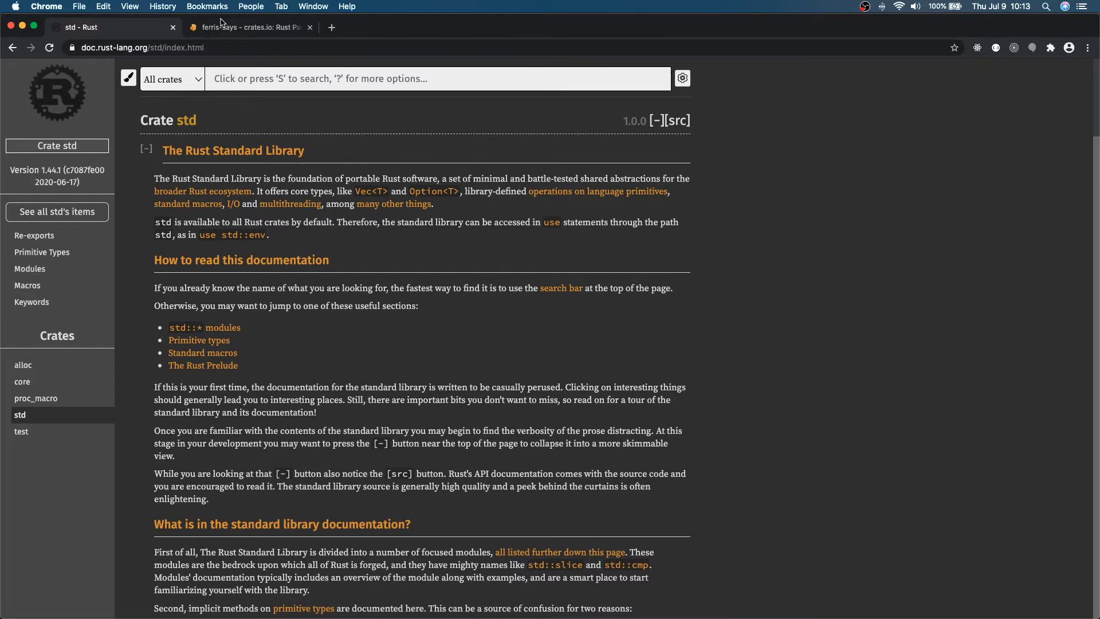
Show the ferris-says 0.2.0 crate page on crates.io in Chrome
{"action": "left_click", "coordinate": [245, 26]}
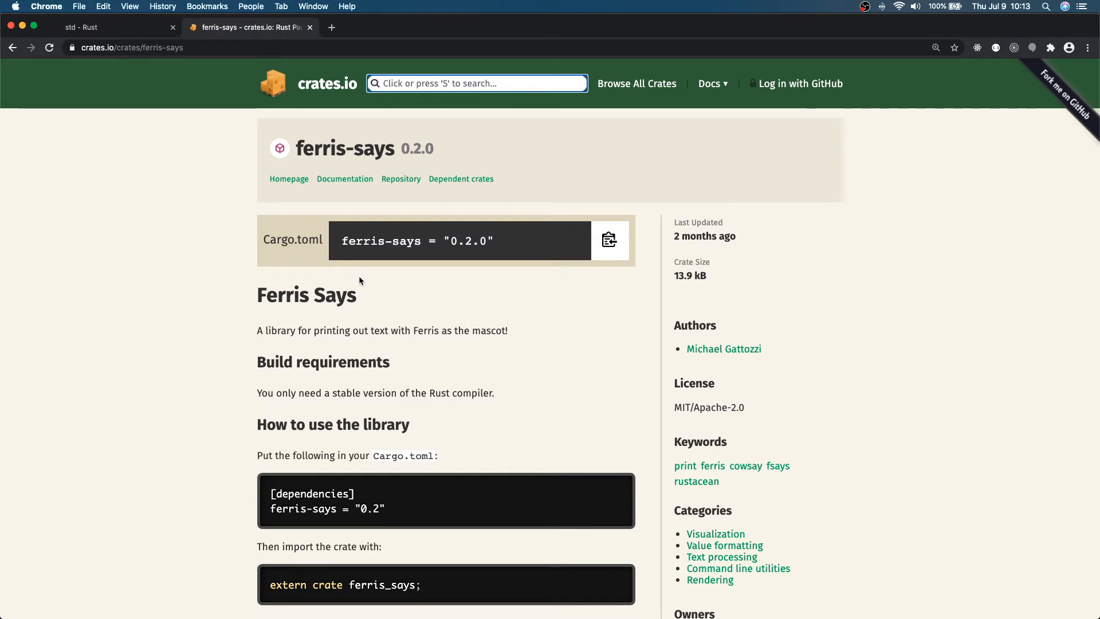
{"action": "mouse_move", "coordinate": [676, 443]}
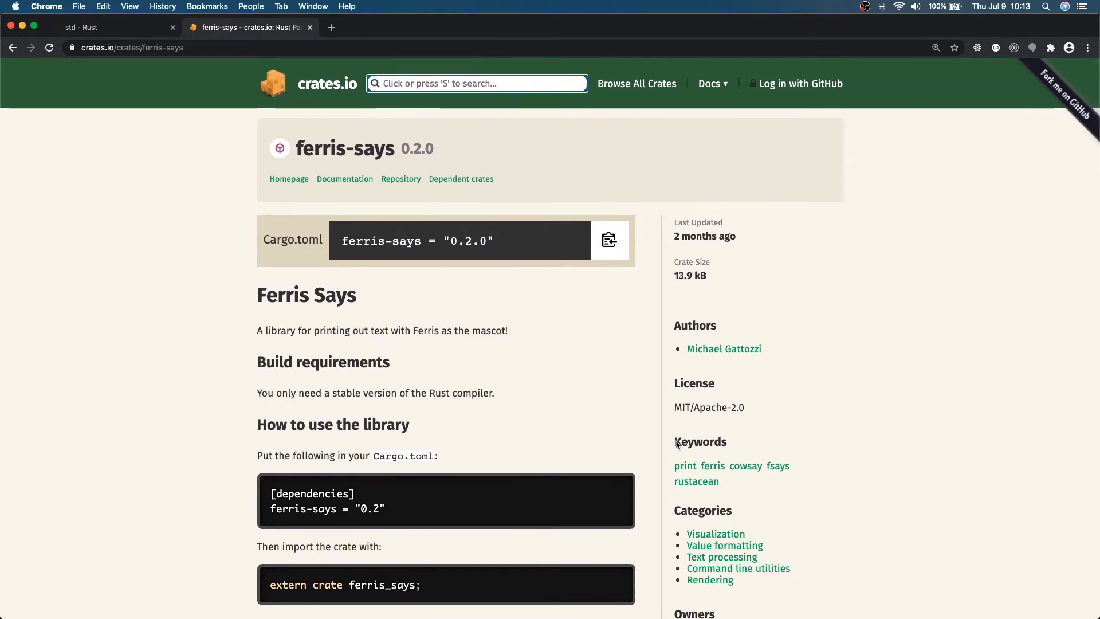
{"action": "mouse_move", "coordinate": [278, 387]}
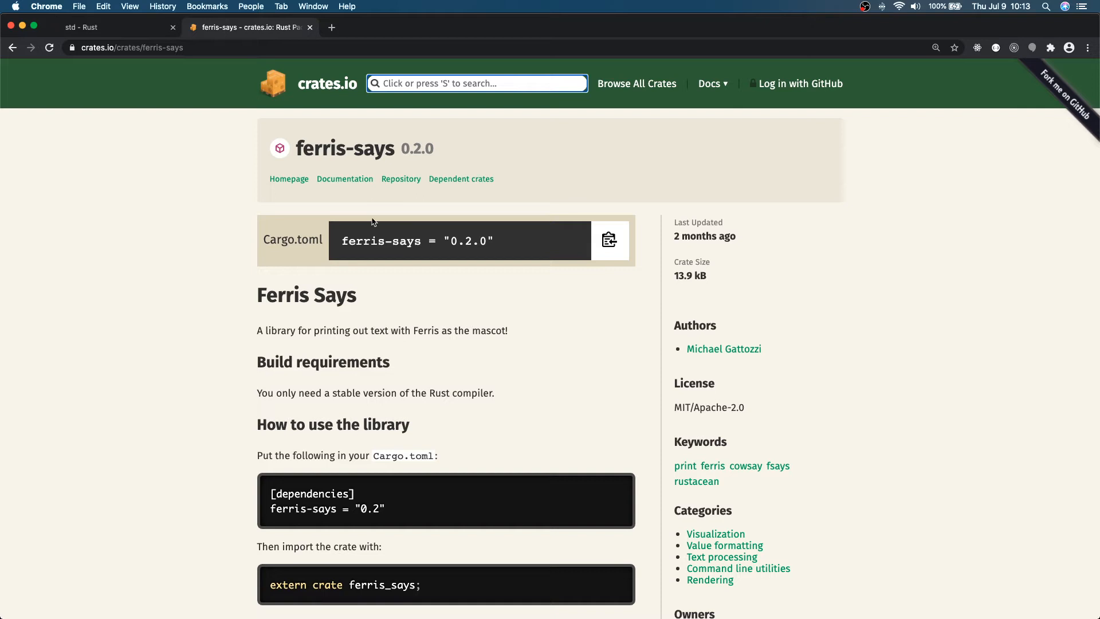
{"action": "mouse_move", "coordinate": [491, 472]}
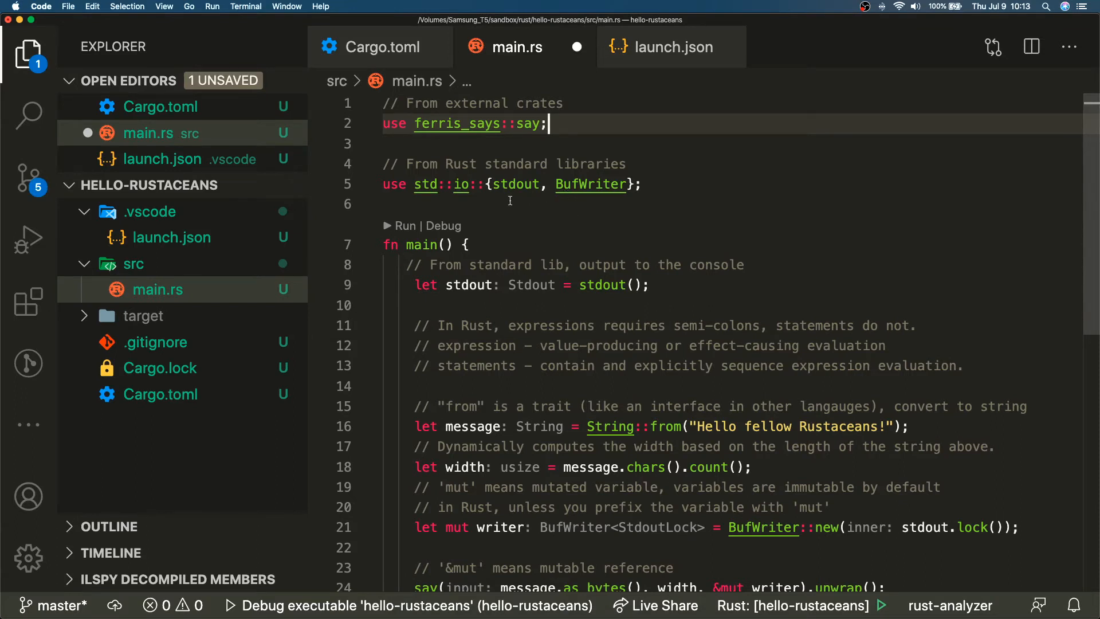
{"action": "mouse_move", "coordinate": [720, 194]}
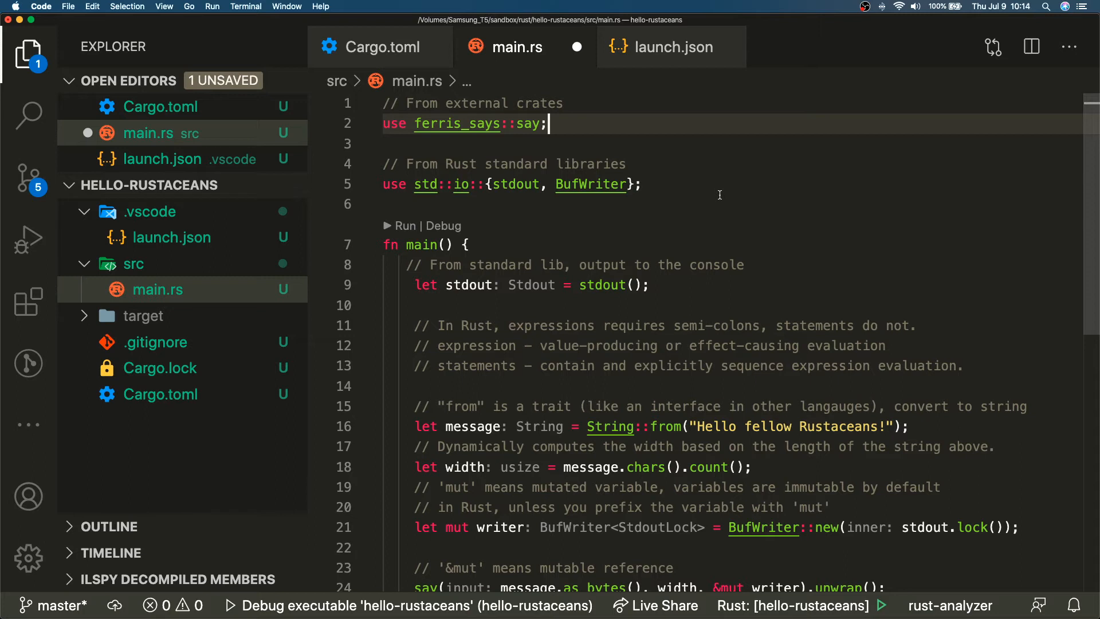
{"action": "mouse_move", "coordinate": [657, 182]}
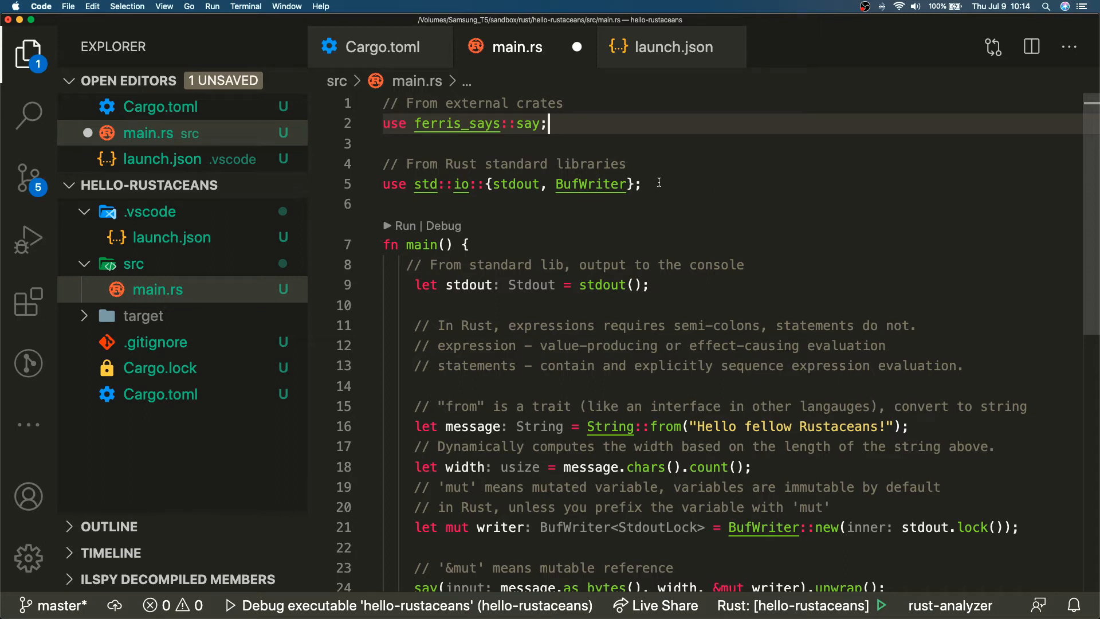
{"action": "mouse_move", "coordinate": [546, 202]}
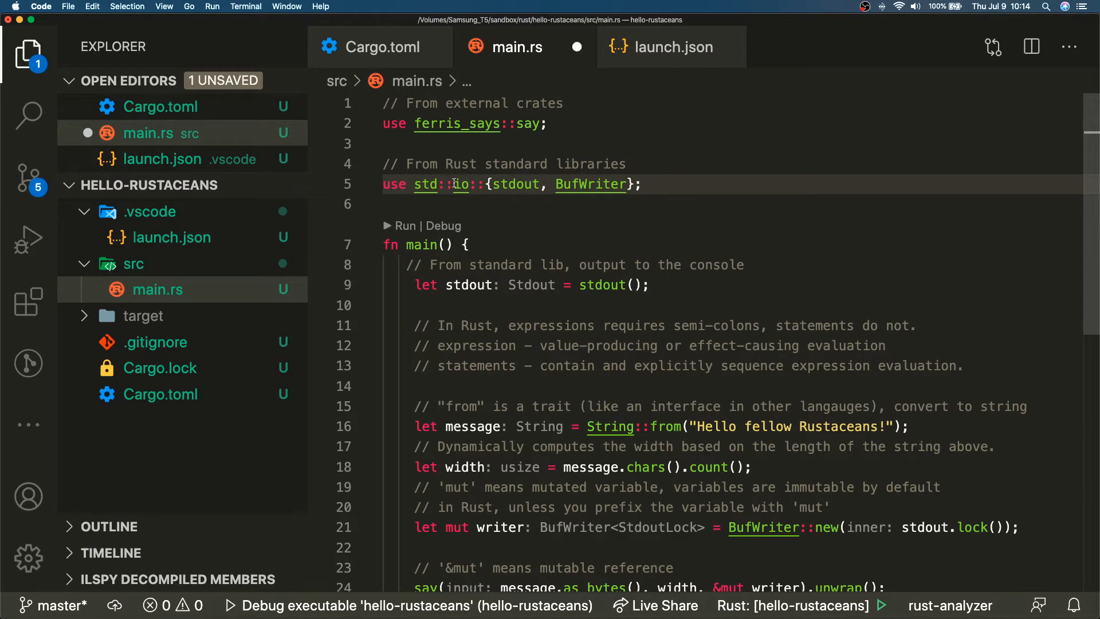
{"action": "mouse_move", "coordinate": [591, 184]}
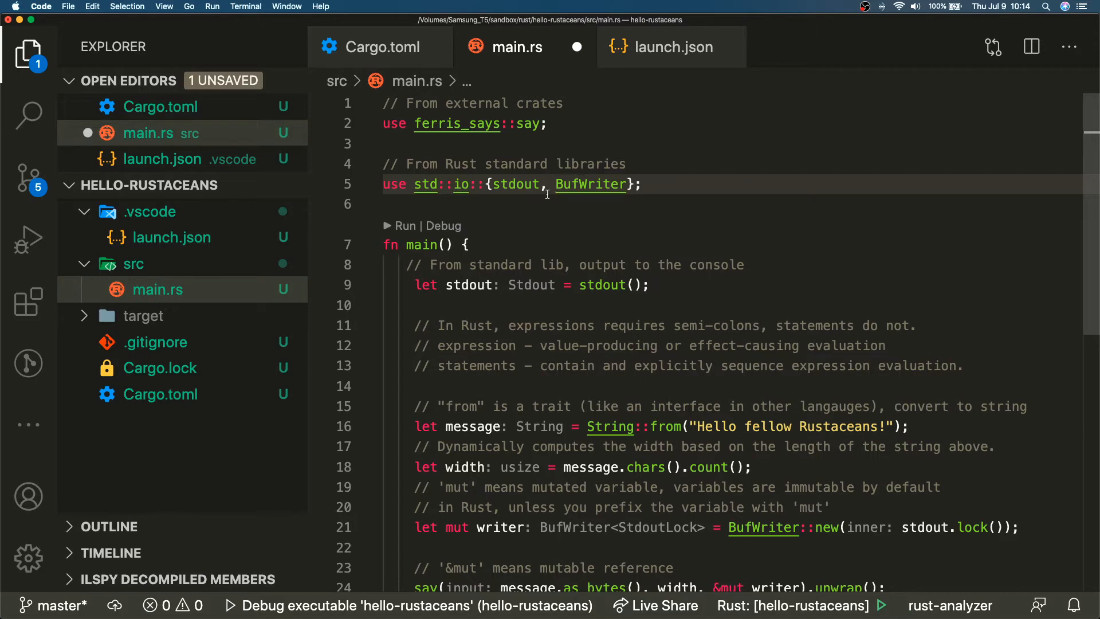
{"action": "mouse_move", "coordinate": [517, 184]}
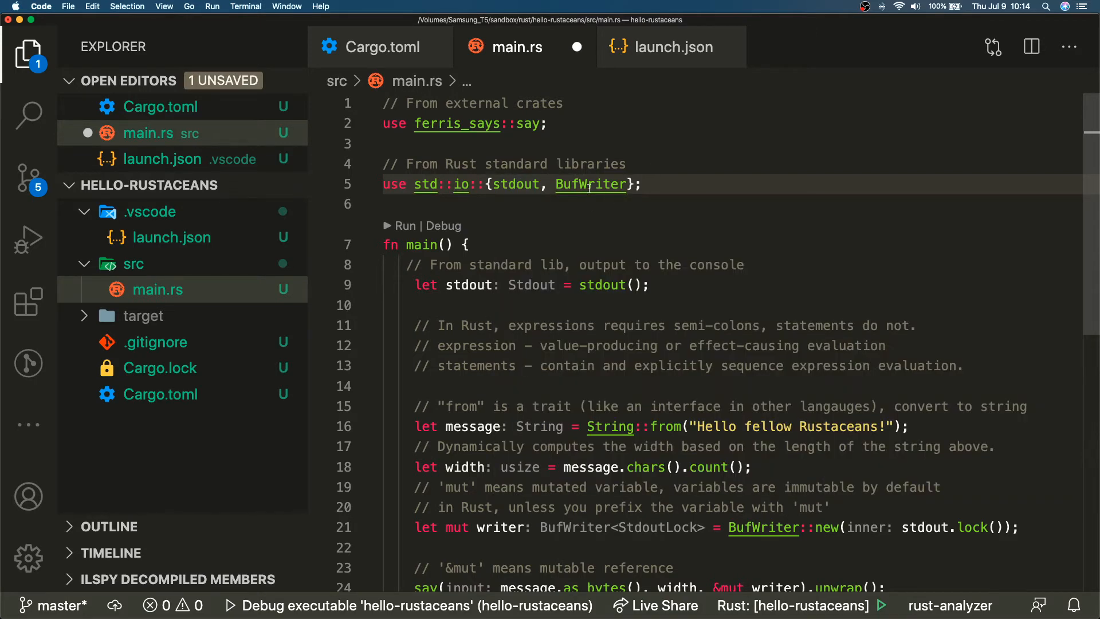
{"action": "mouse_move", "coordinate": [591, 183]}
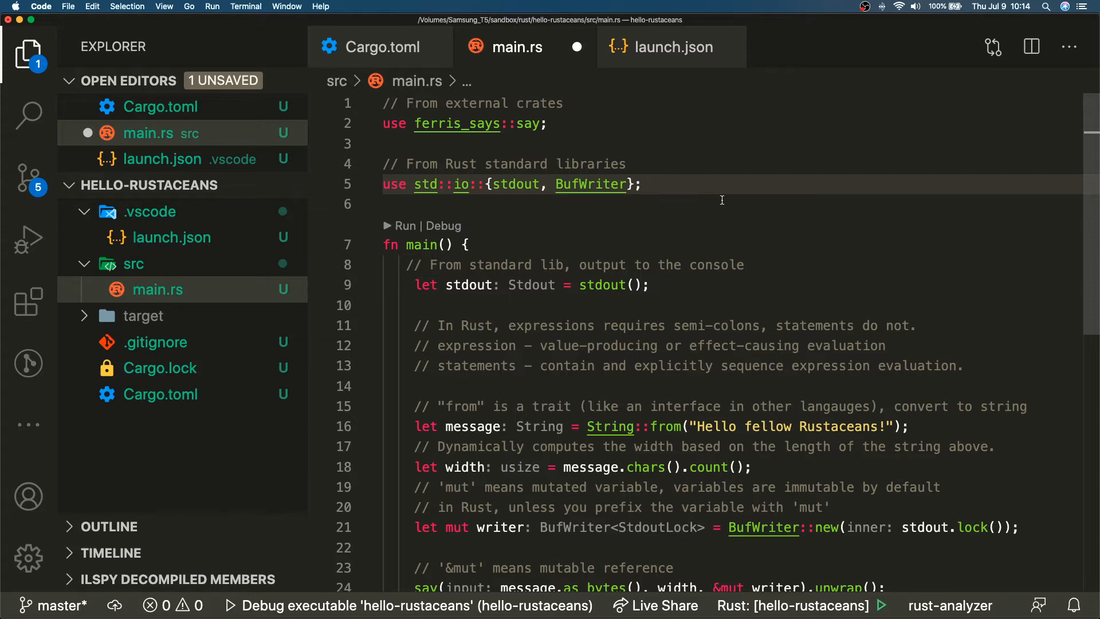
{"action": "mouse_move", "coordinate": [591, 183]}
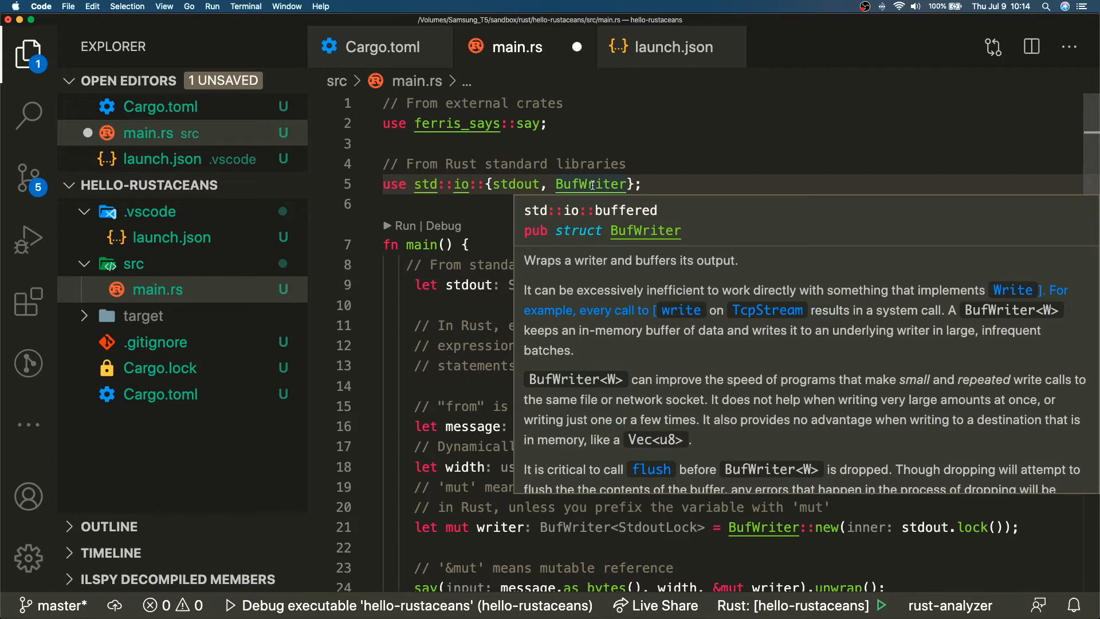
{"action": "mouse_move", "coordinate": [604, 276]}
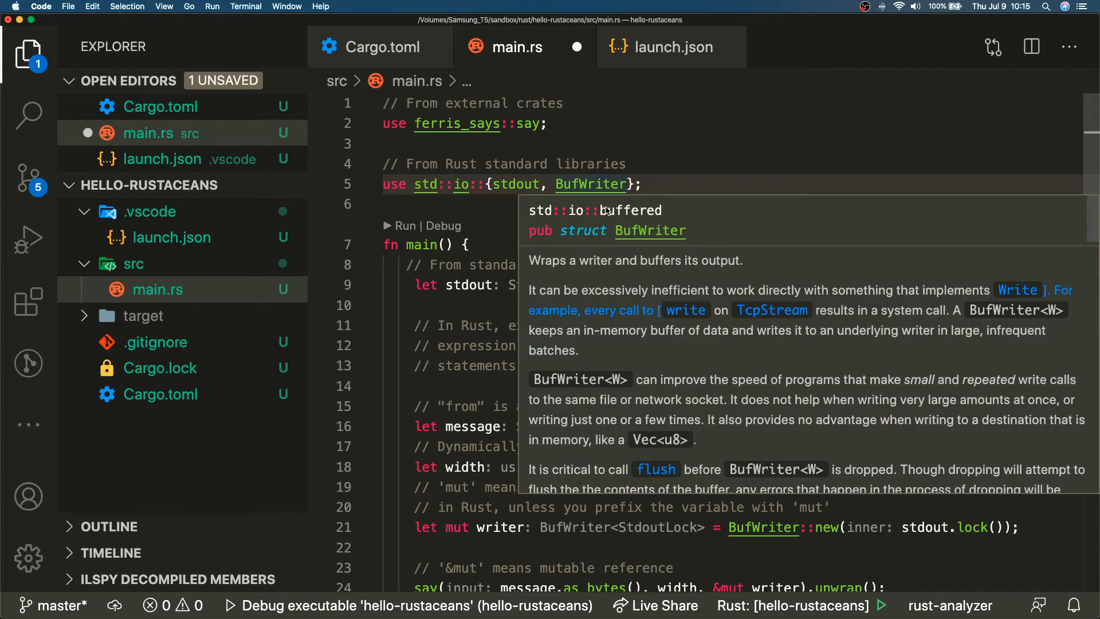
{"action": "mouse_move", "coordinate": [577, 183]}
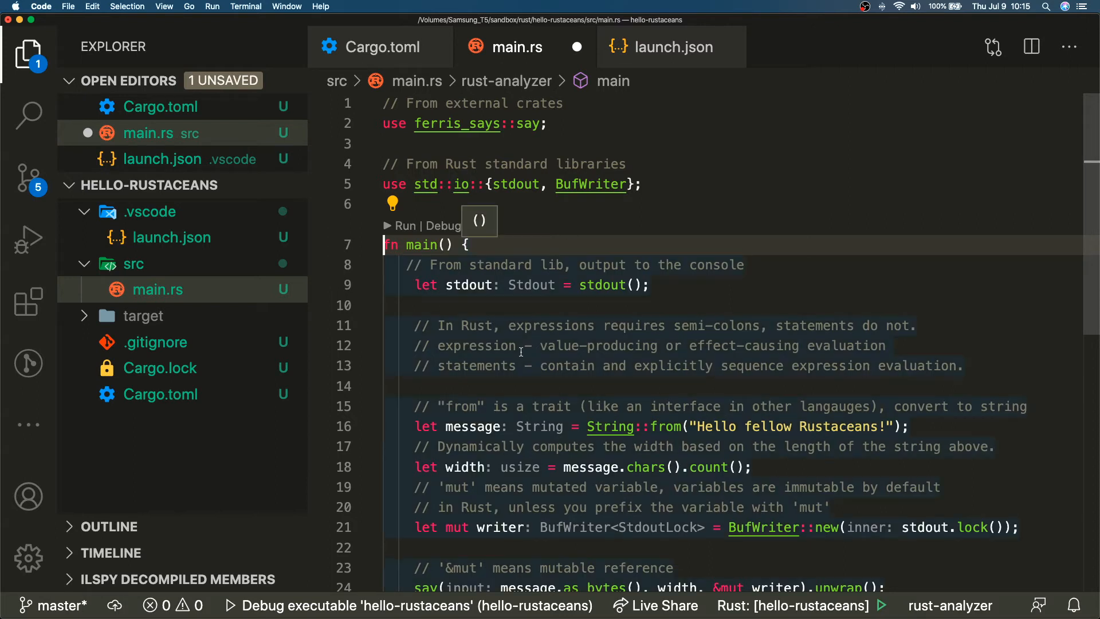
{"action": "scroll", "scroll_direction": "down", "scroll_amount": 3}
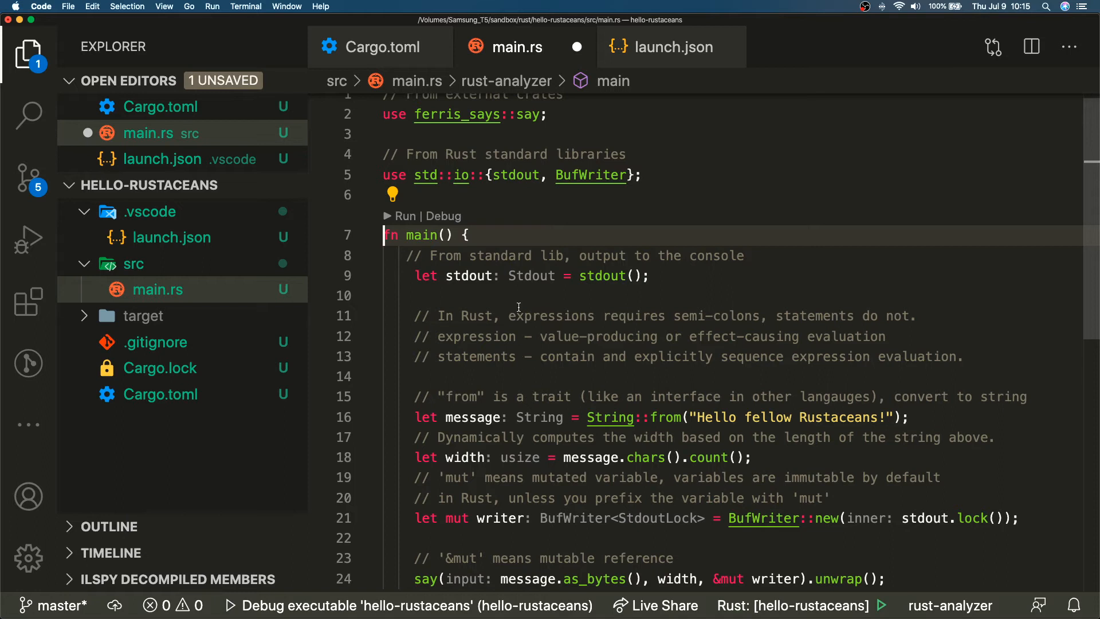
{"action": "scroll", "scroll_direction": "down", "scroll_amount": 3}
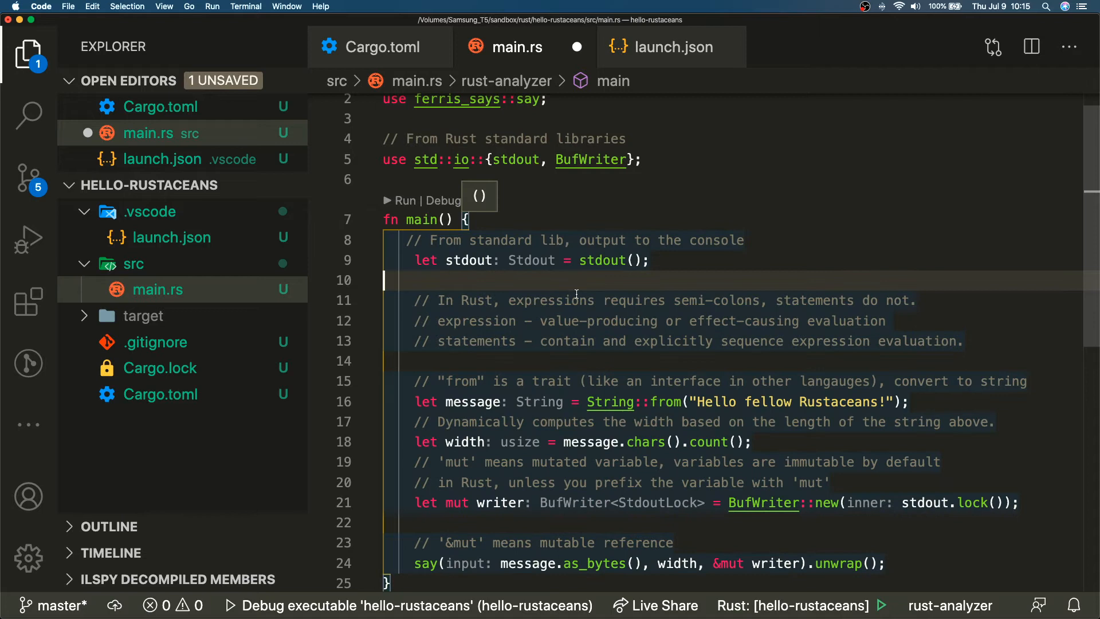
{"action": "scroll", "scroll_direction": "down", "scroll_amount": 3}
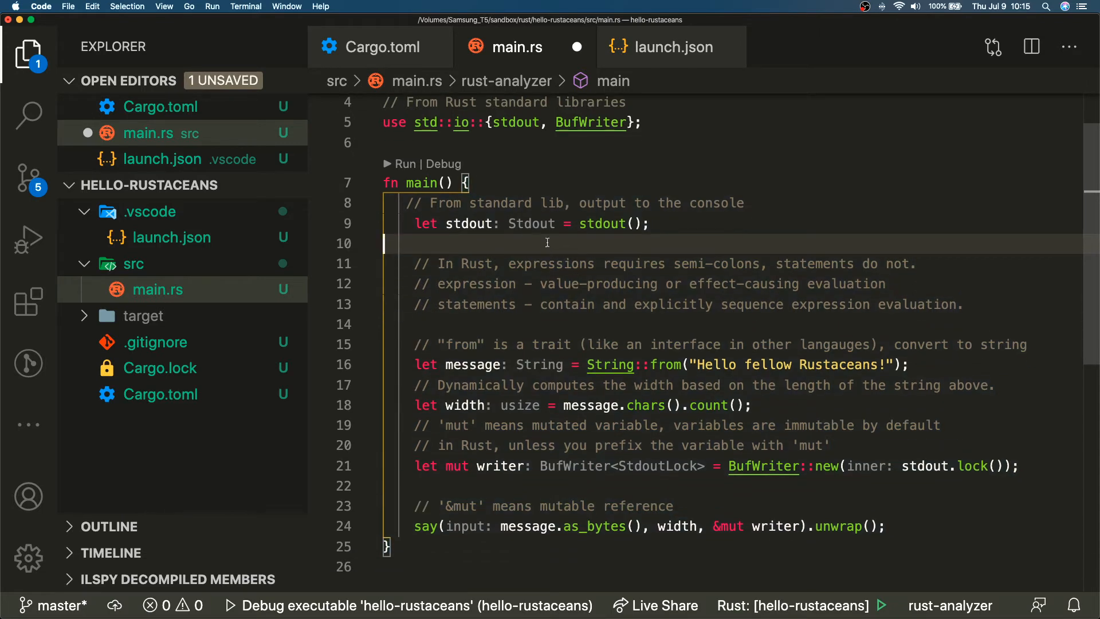
{"action": "mouse_move", "coordinate": [517, 231]}
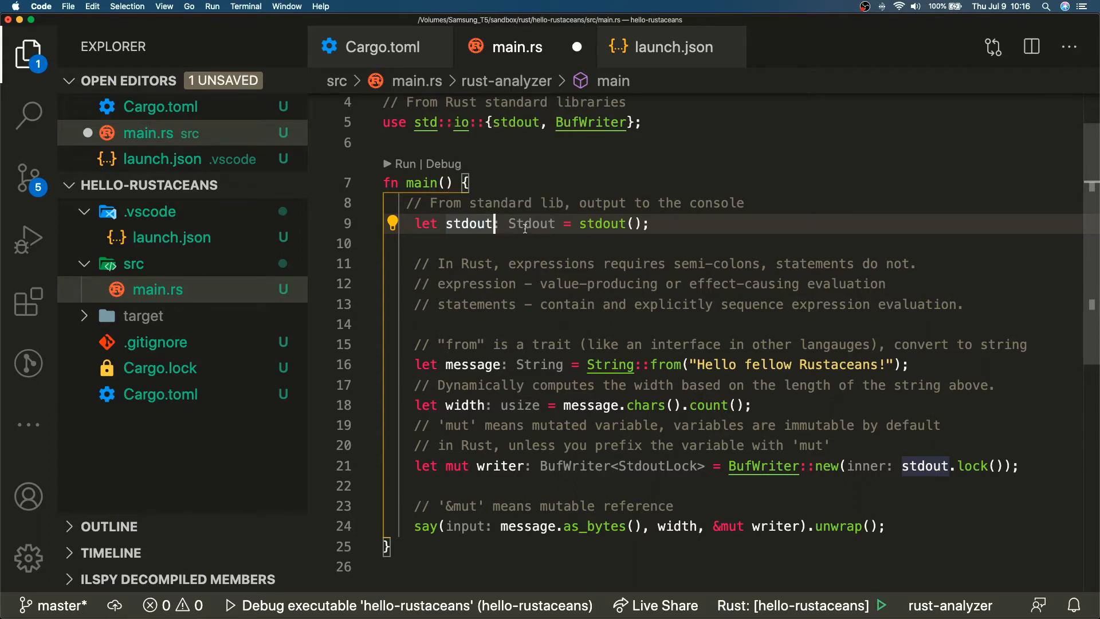
{"action": "mouse_move", "coordinate": [533, 224]}
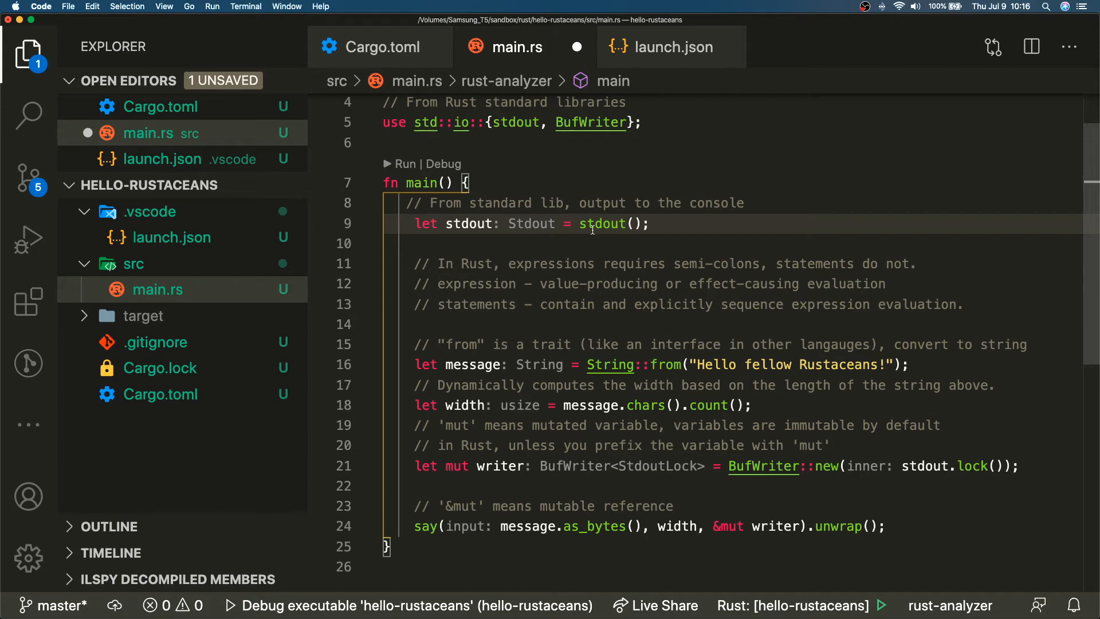
{"action": "mouse_move", "coordinate": [695, 223]}
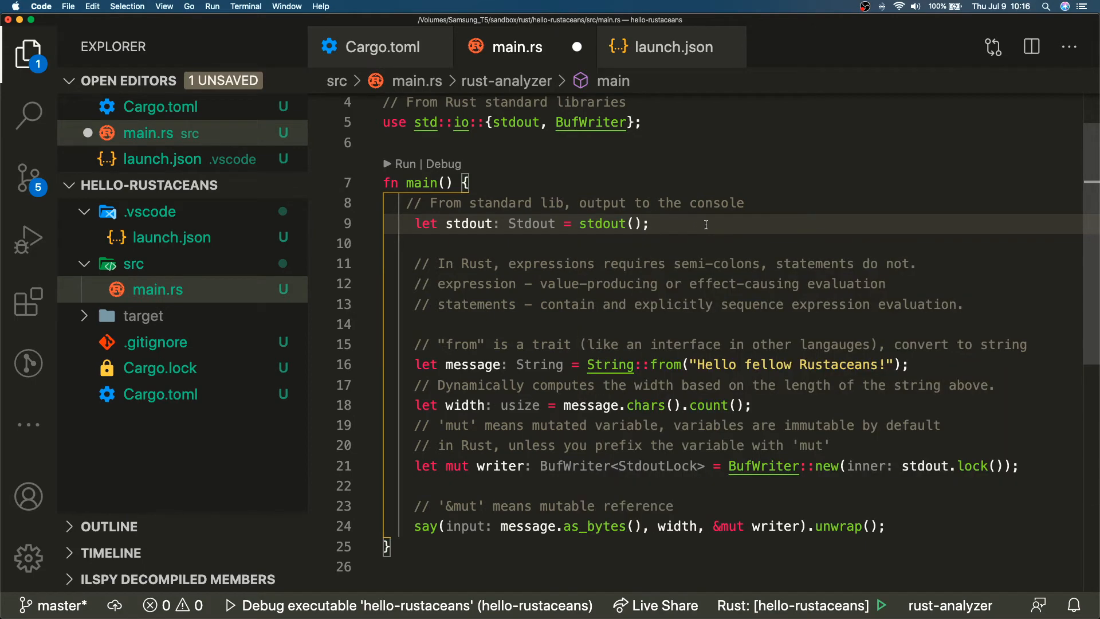
{"action": "mouse_move", "coordinate": [729, 231]}
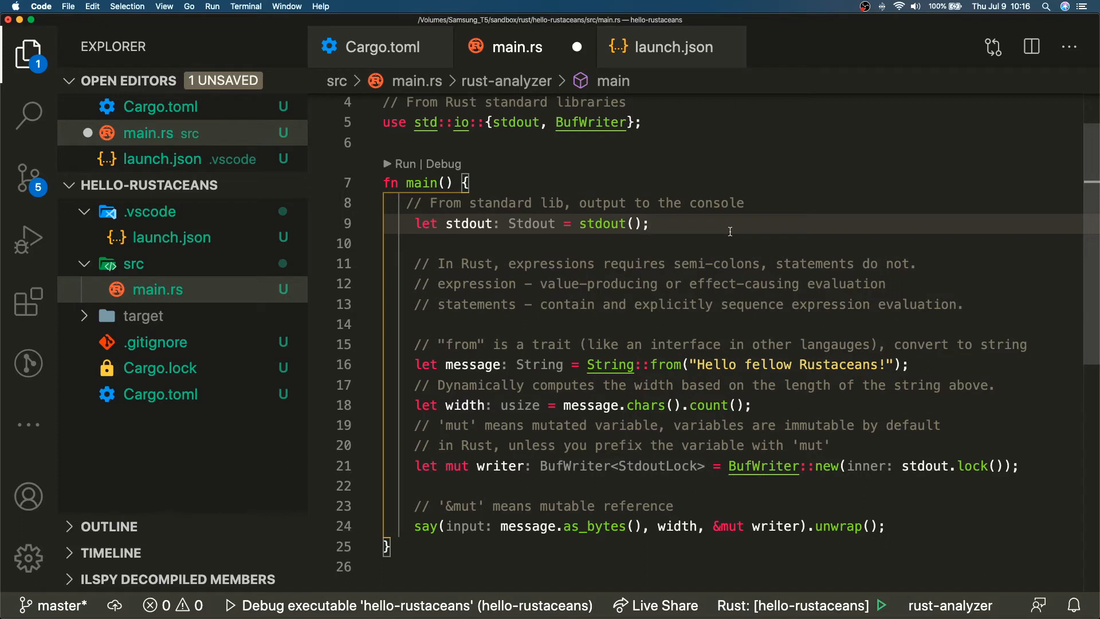
{"action": "mouse_move", "coordinate": [695, 228]}
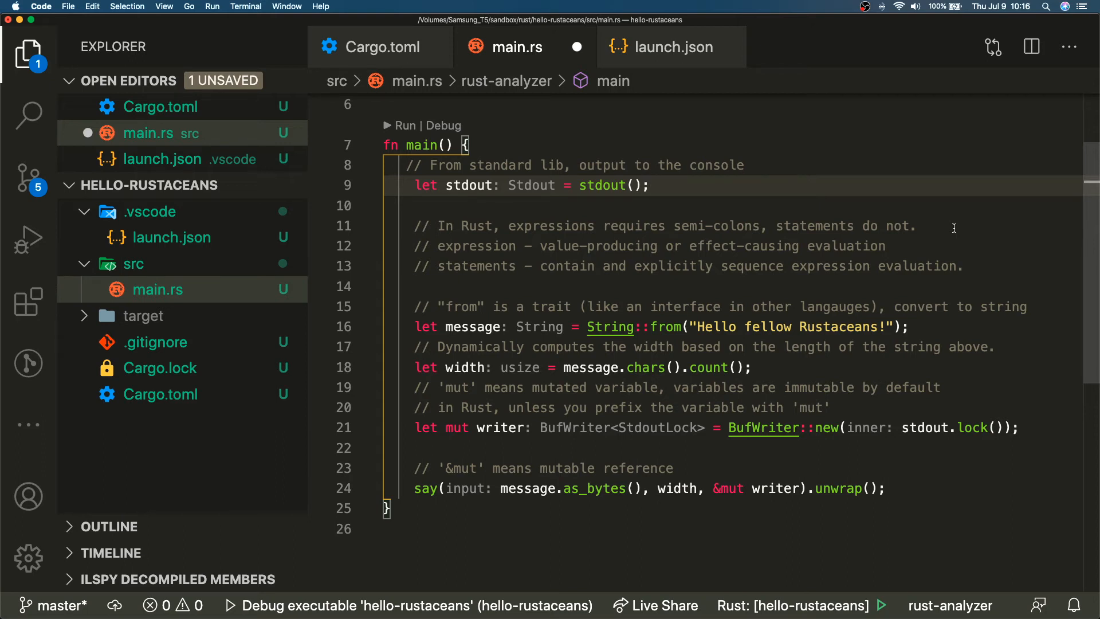
{"action": "mouse_move", "coordinate": [690, 250]}
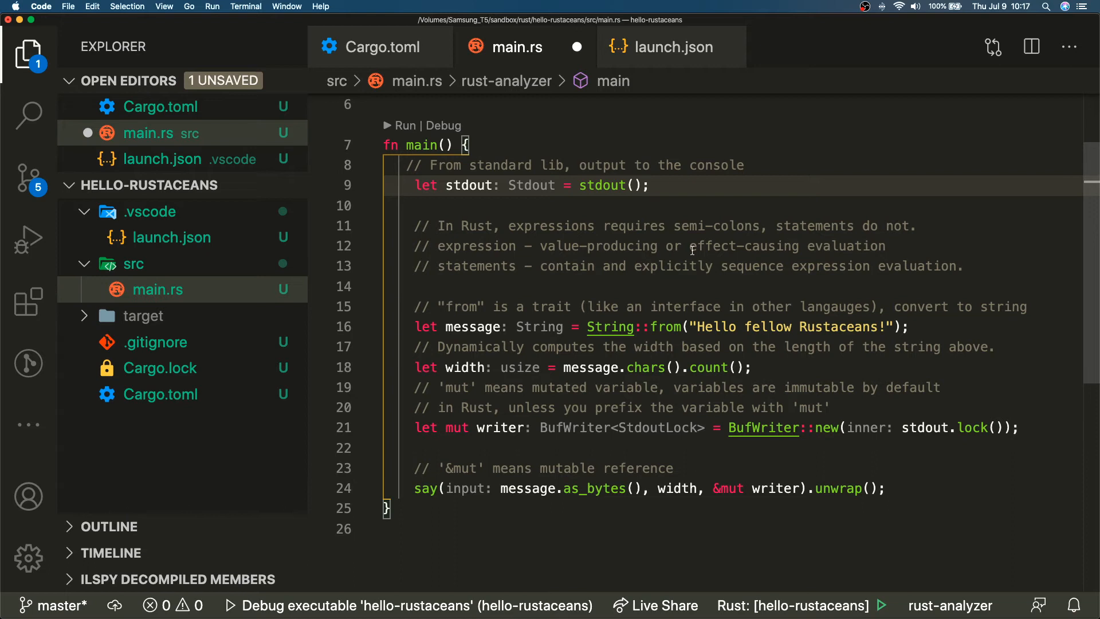
{"action": "mouse_move", "coordinate": [910, 248]}
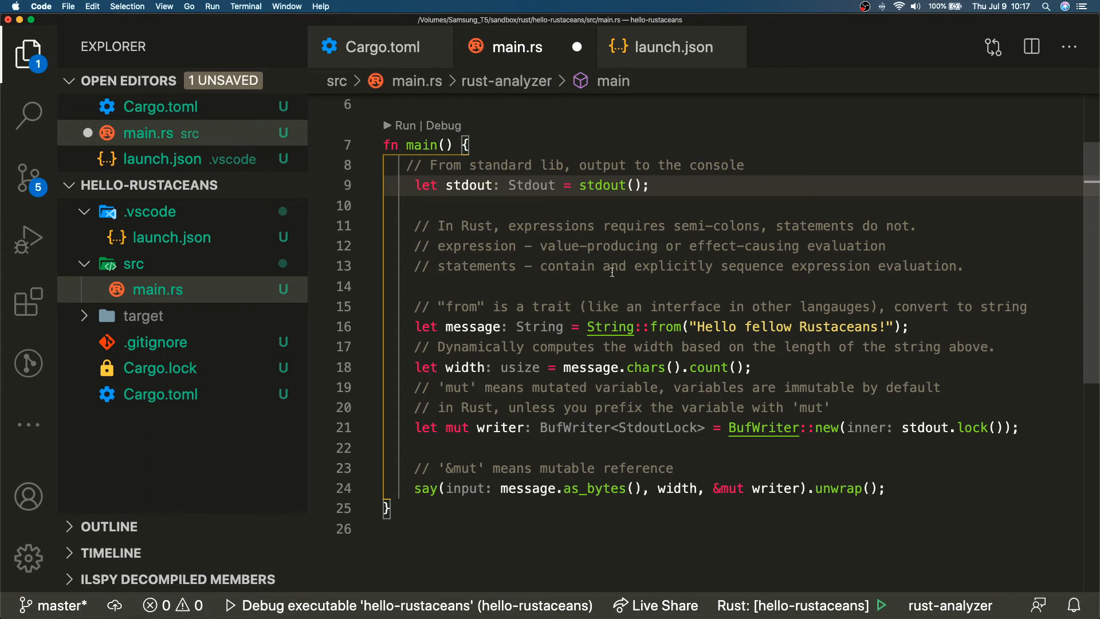
{"action": "mouse_move", "coordinate": [727, 201]}
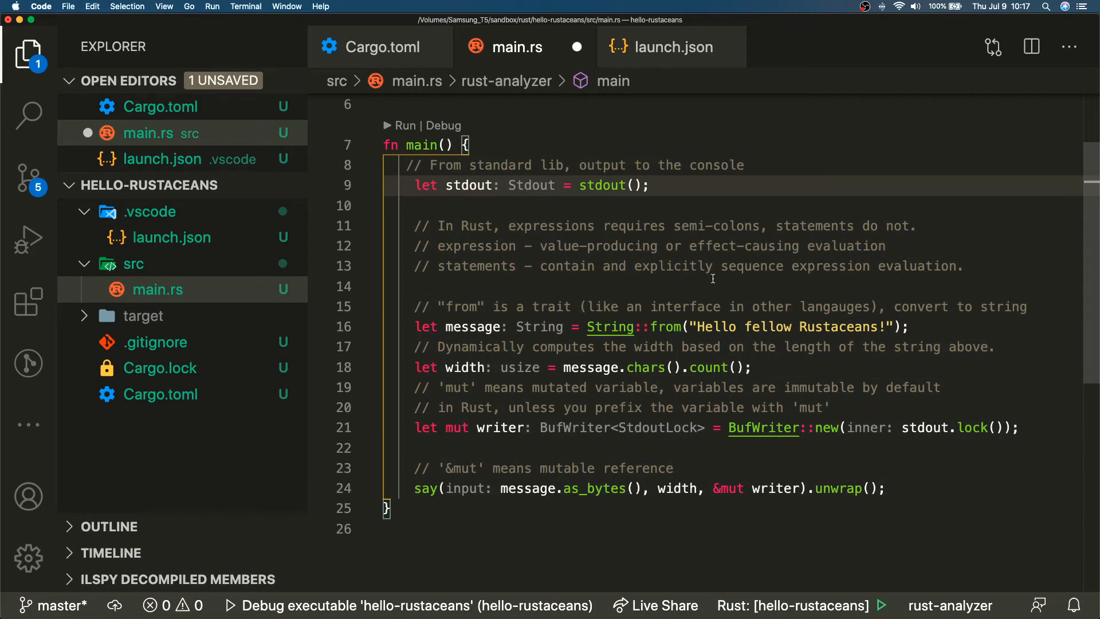
{"action": "mouse_move", "coordinate": [657, 281]}
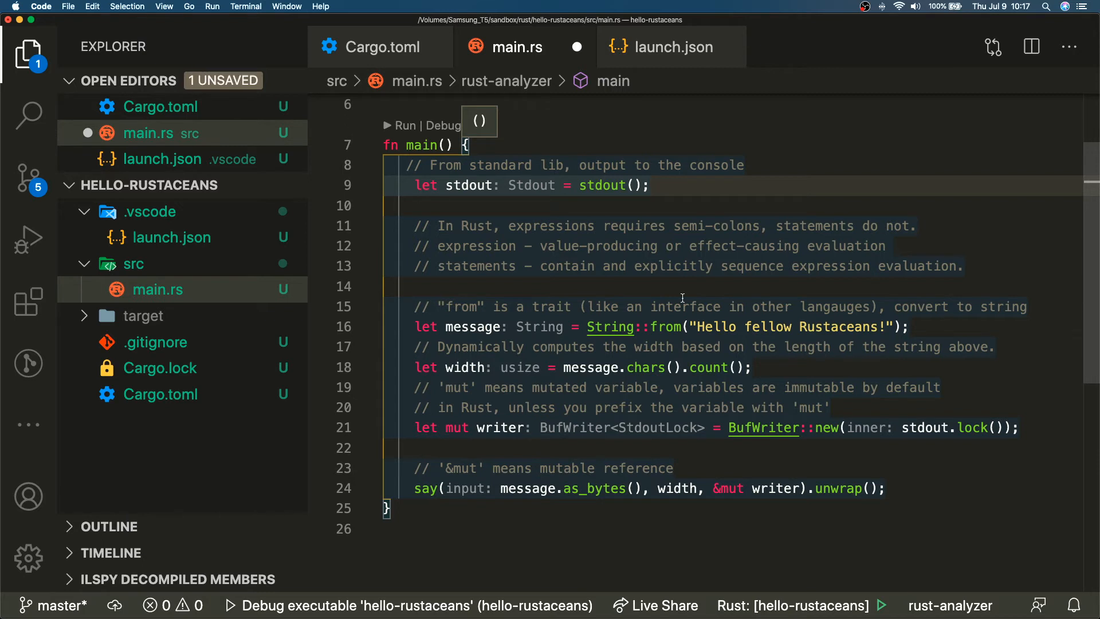
{"action": "scroll", "scroll_direction": "down", "scroll_amount": 3}
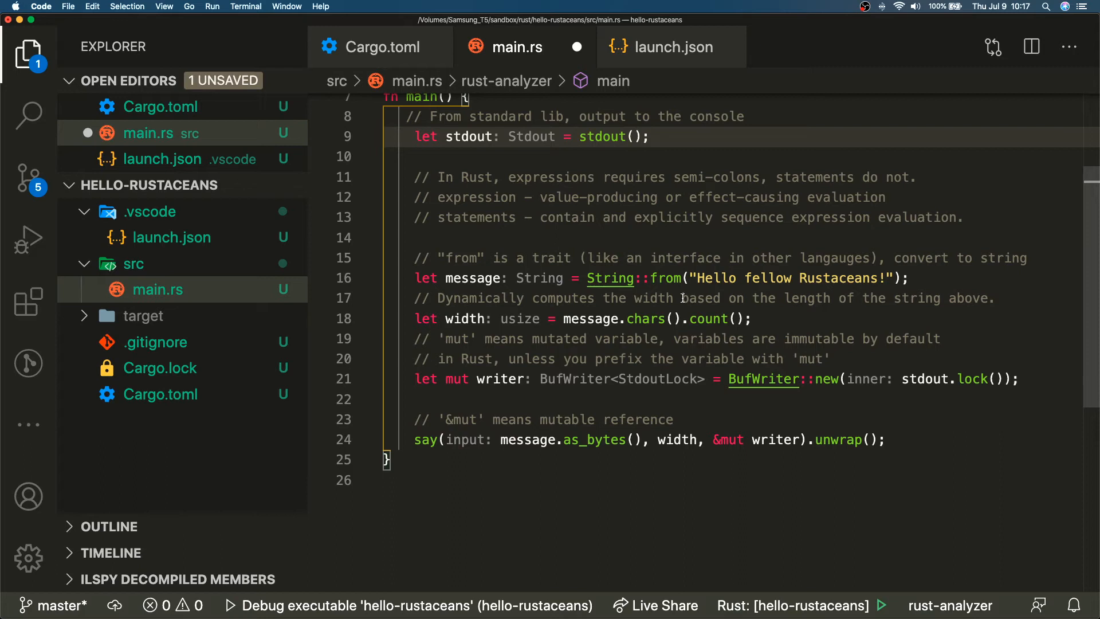
{"action": "mouse_move", "coordinate": [708, 227]}
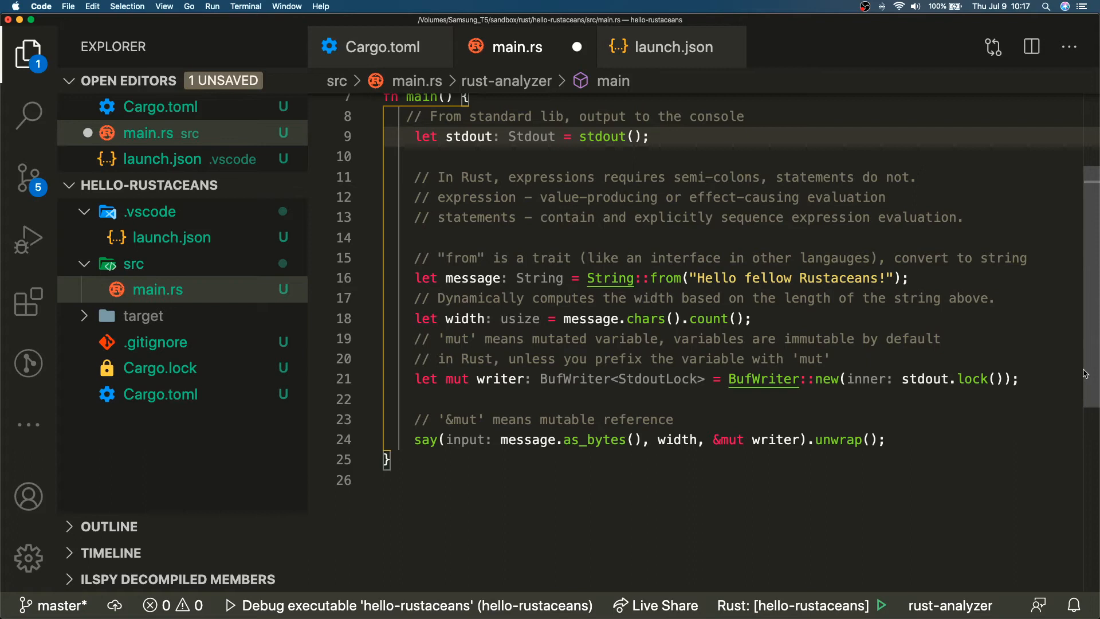
{"action": "mouse_move", "coordinate": [590, 261]}
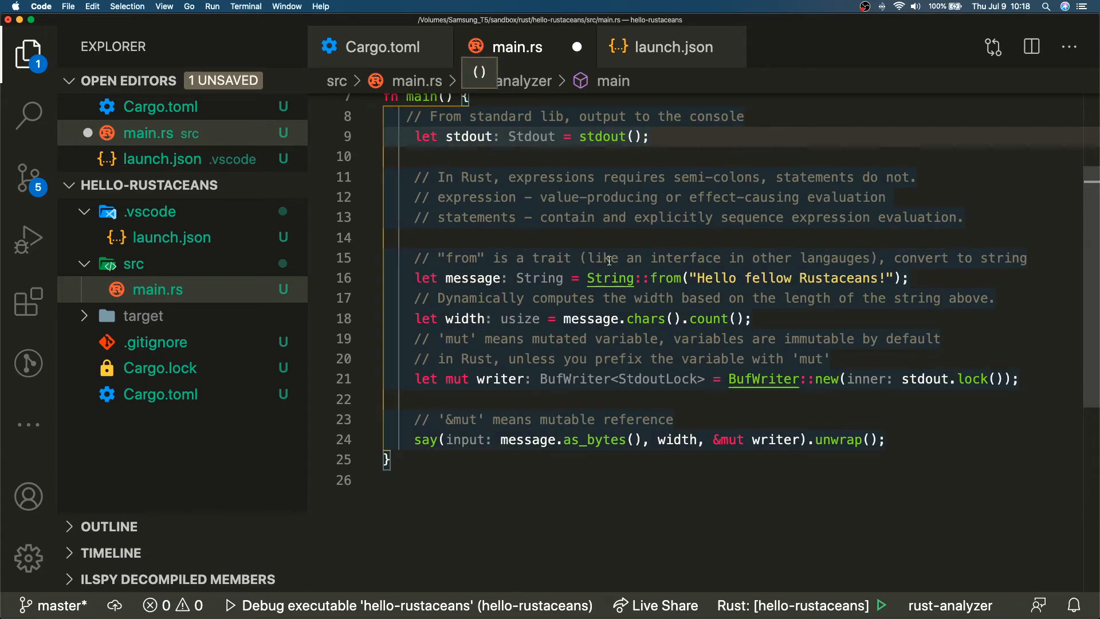
{"action": "mouse_move", "coordinate": [540, 278]}
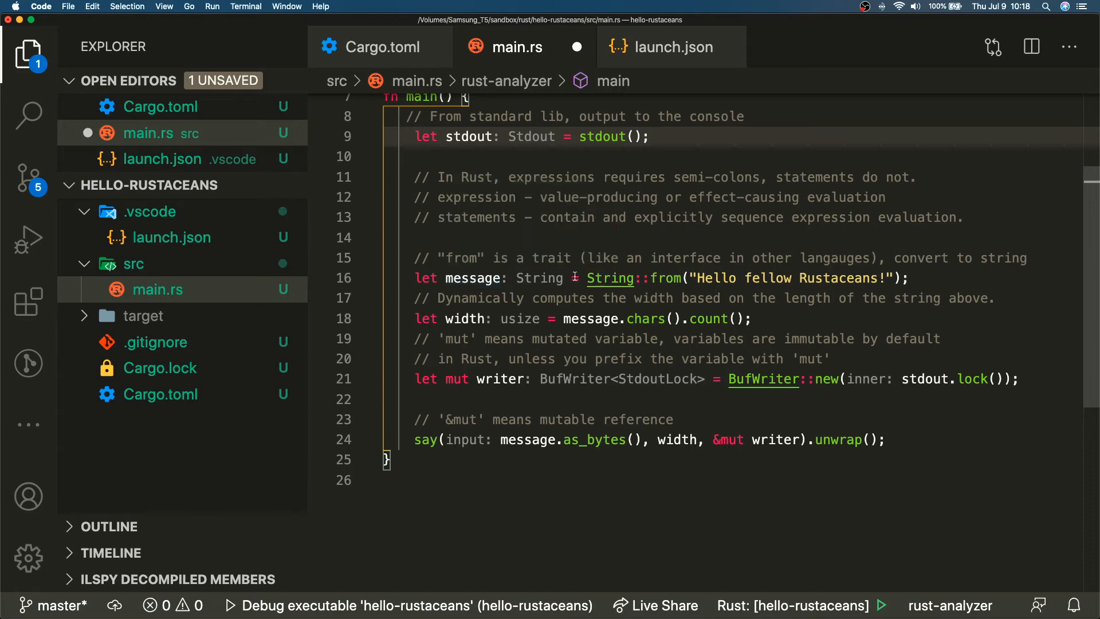
{"action": "mouse_move", "coordinate": [610, 278]}
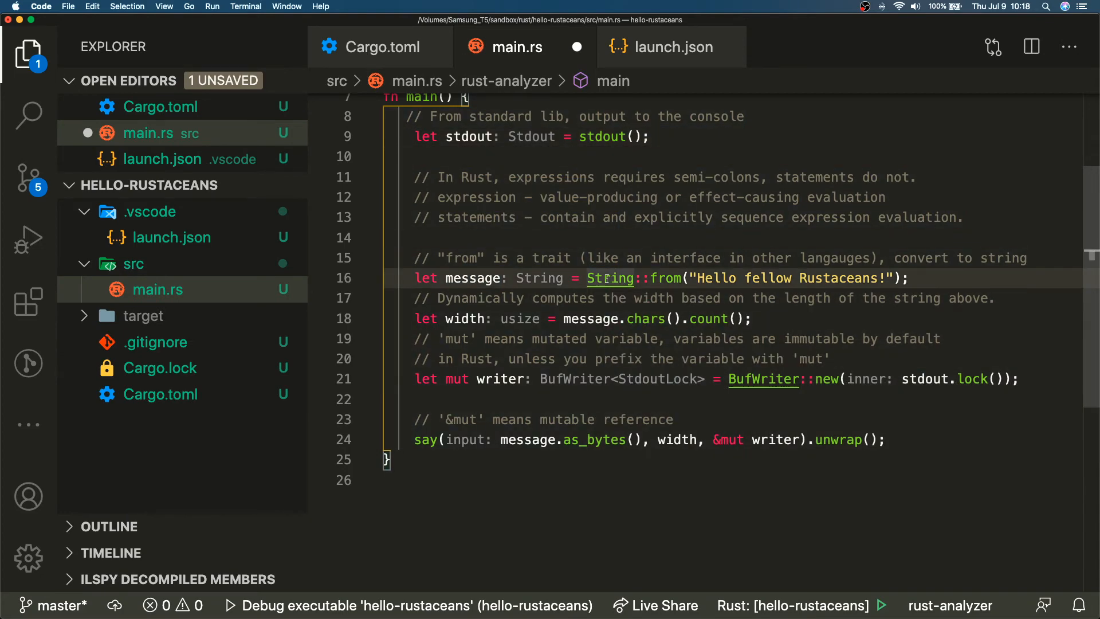
{"action": "mouse_move", "coordinate": [665, 277]}
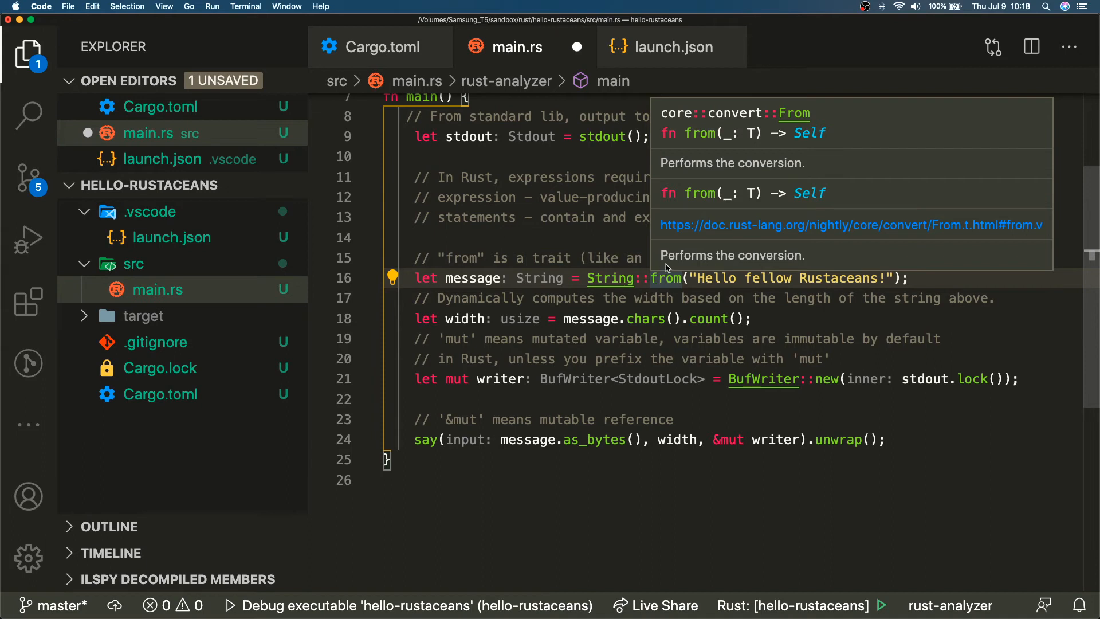
{"action": "mouse_move", "coordinate": [664, 278]}
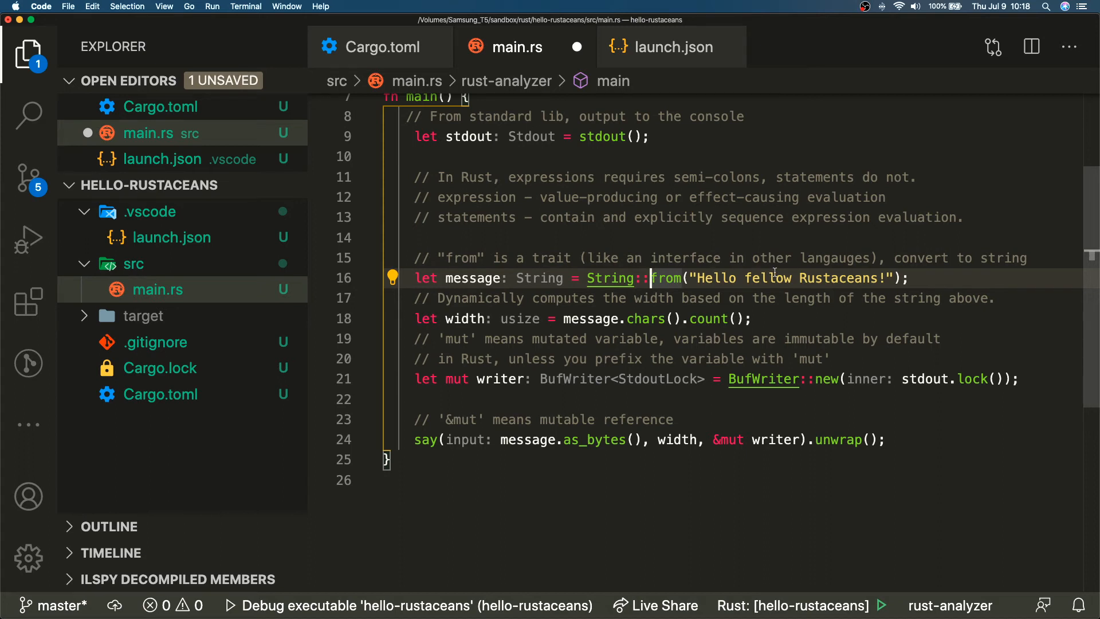
{"action": "mouse_move", "coordinate": [943, 277]}
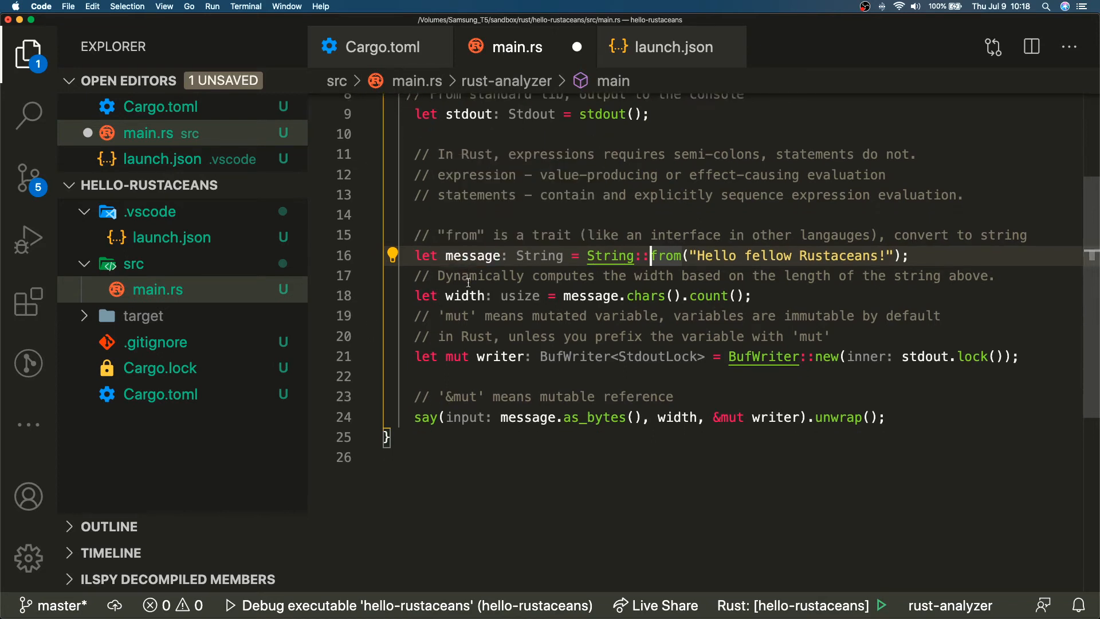
{"action": "scroll", "scroll_direction": "down", "scroll_amount": 3}
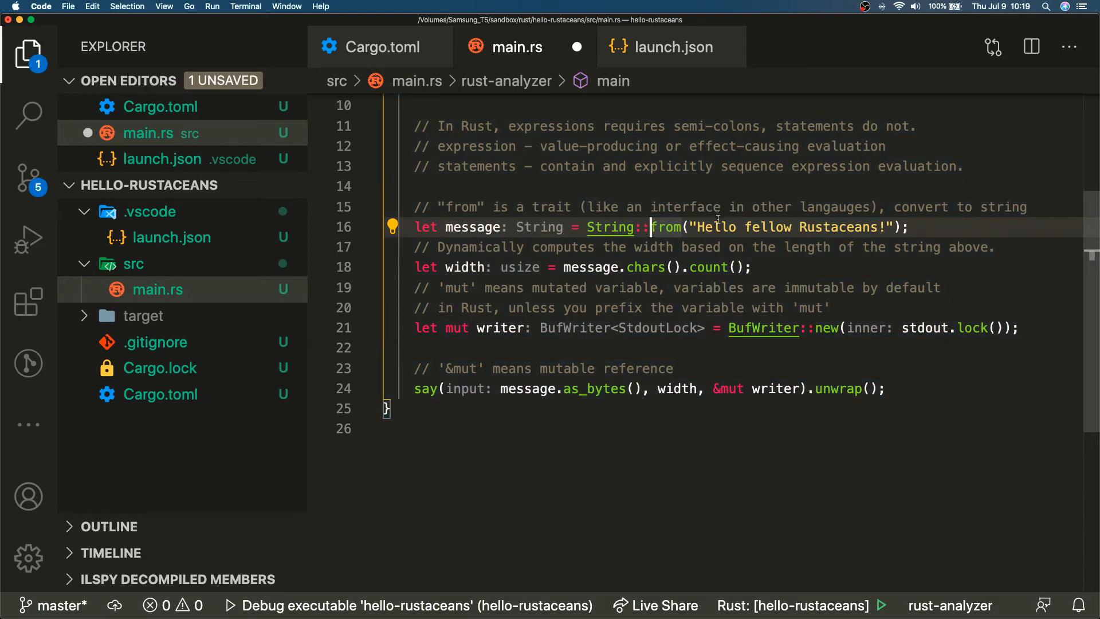
{"action": "mouse_move", "coordinate": [714, 227]}
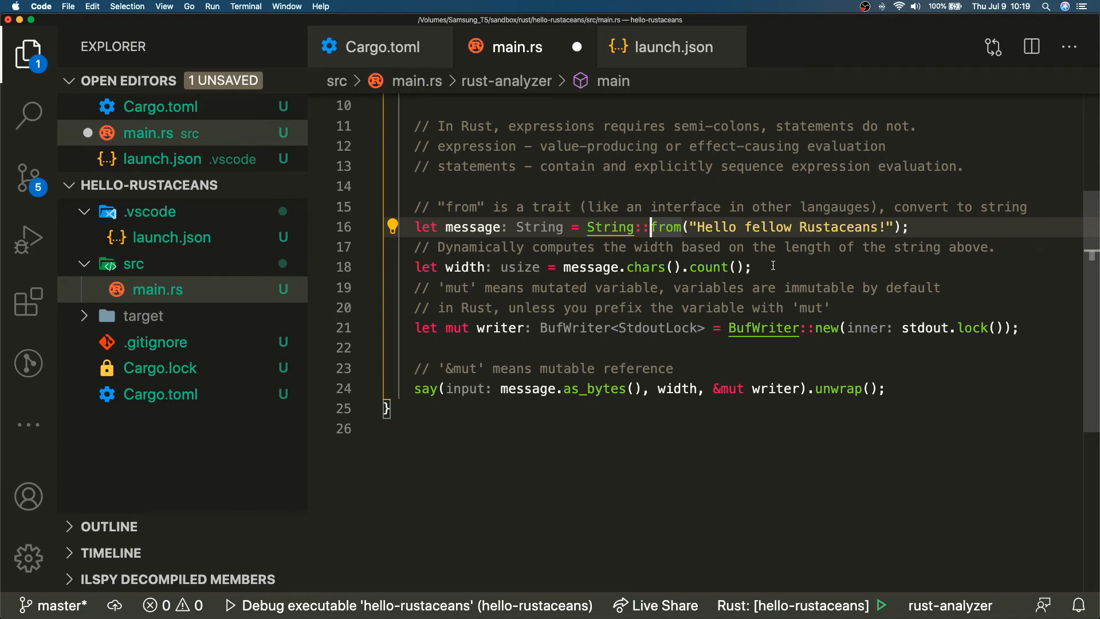
{"action": "mouse_move", "coordinate": [493, 239]}
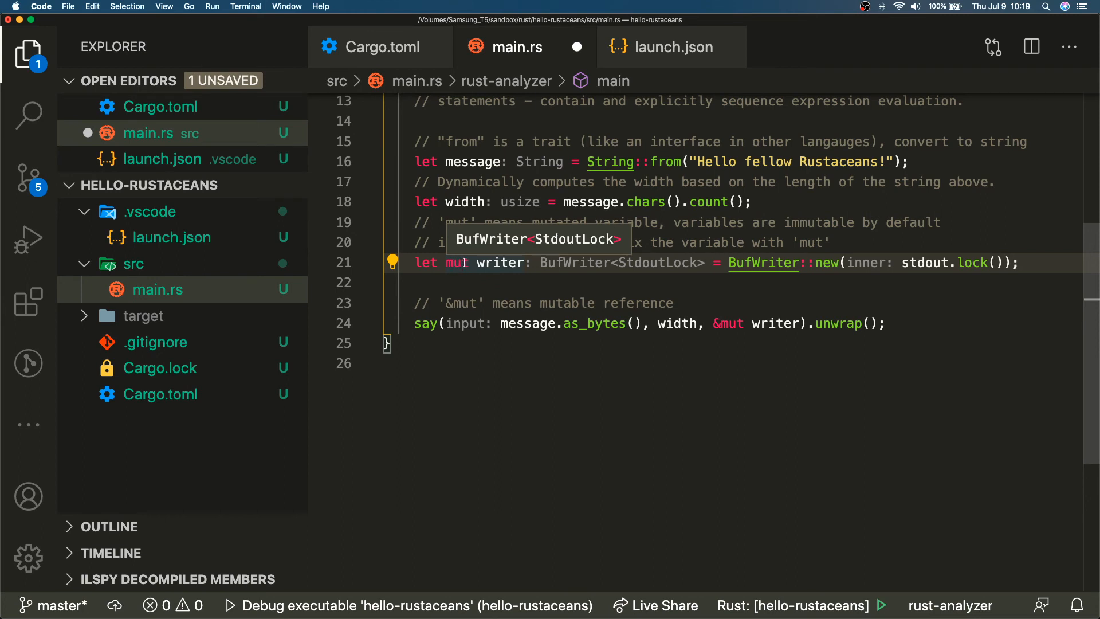
{"action": "mouse_move", "coordinate": [456, 262]}
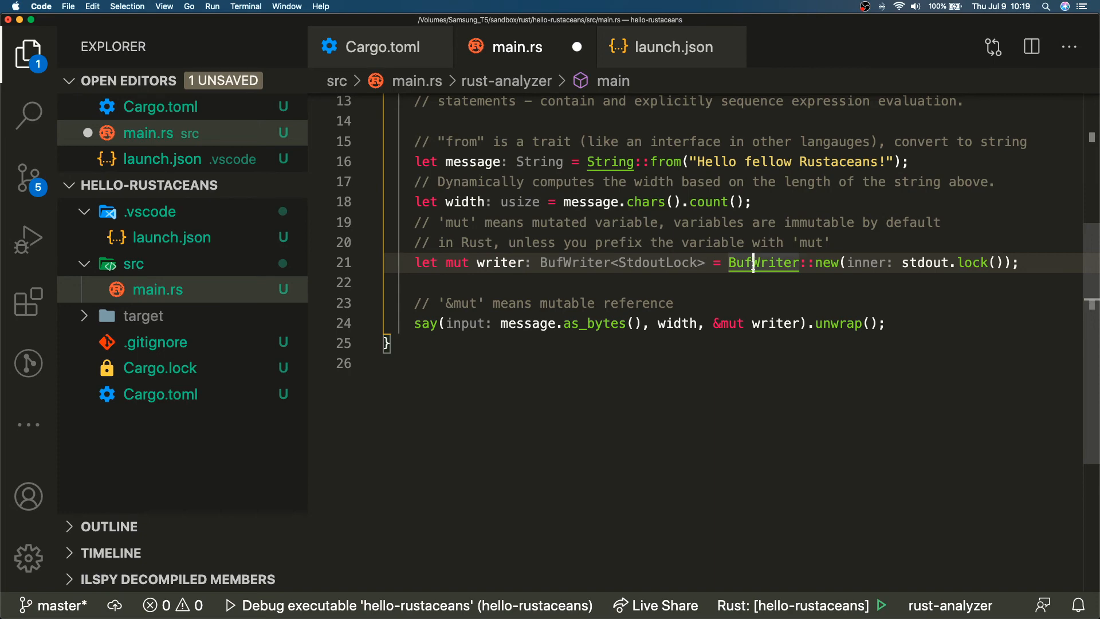
{"action": "mouse_move", "coordinate": [764, 262]}
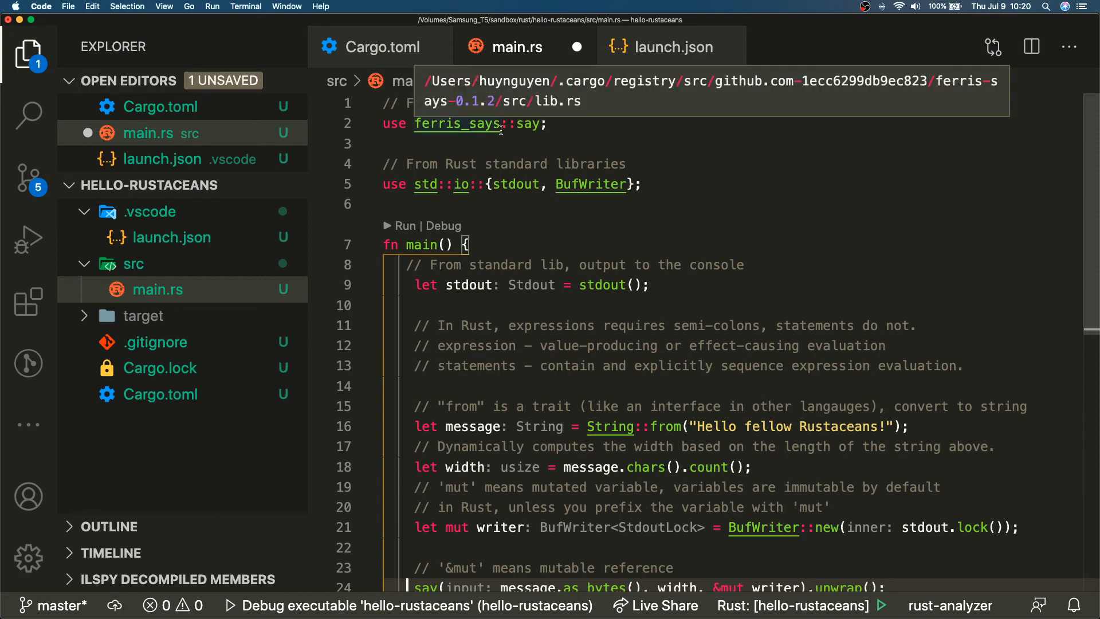
{"action": "scroll", "scroll_direction": "down", "scroll_amount": 3}
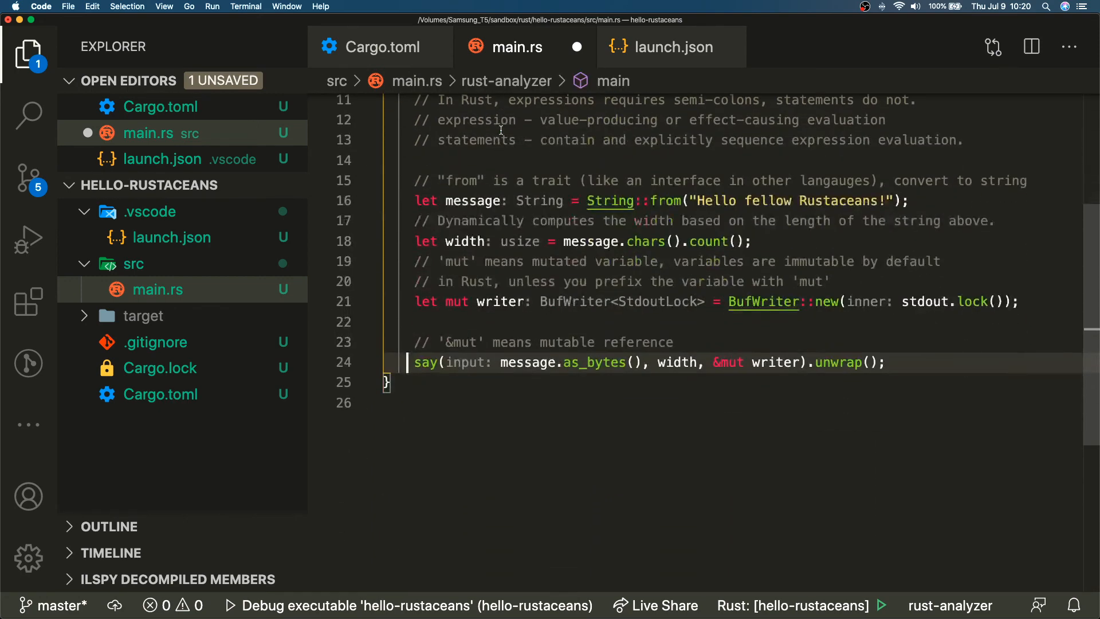
{"action": "scroll", "scroll_direction": "up", "scroll_amount": 3}
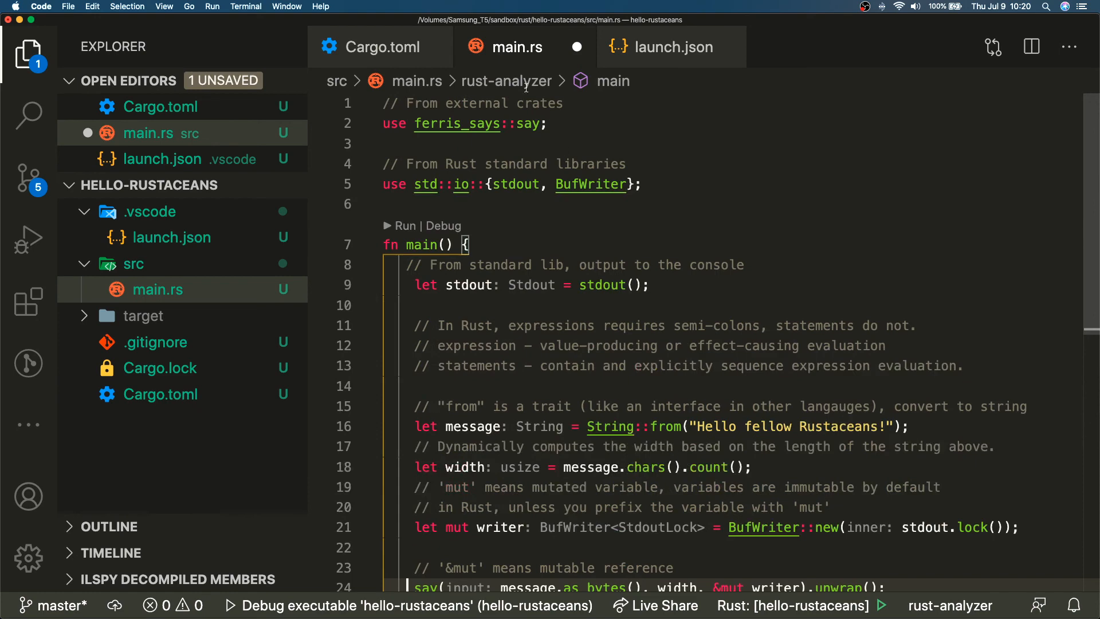
{"action": "mouse_move", "coordinate": [516, 130]}
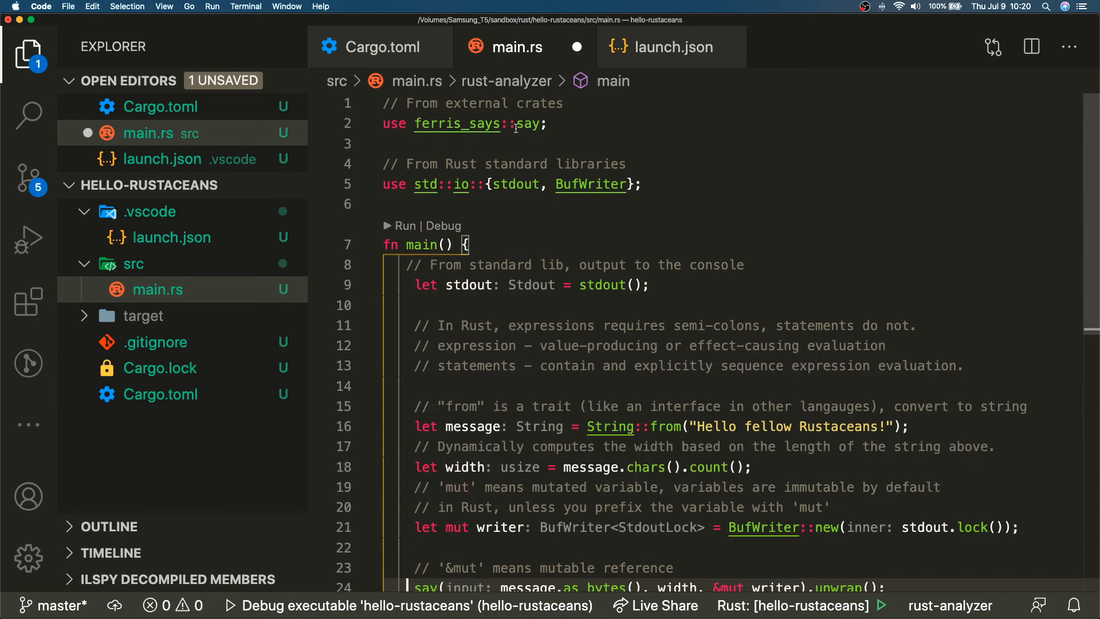
{"action": "scroll", "scroll_direction": "down", "scroll_amount": 3}
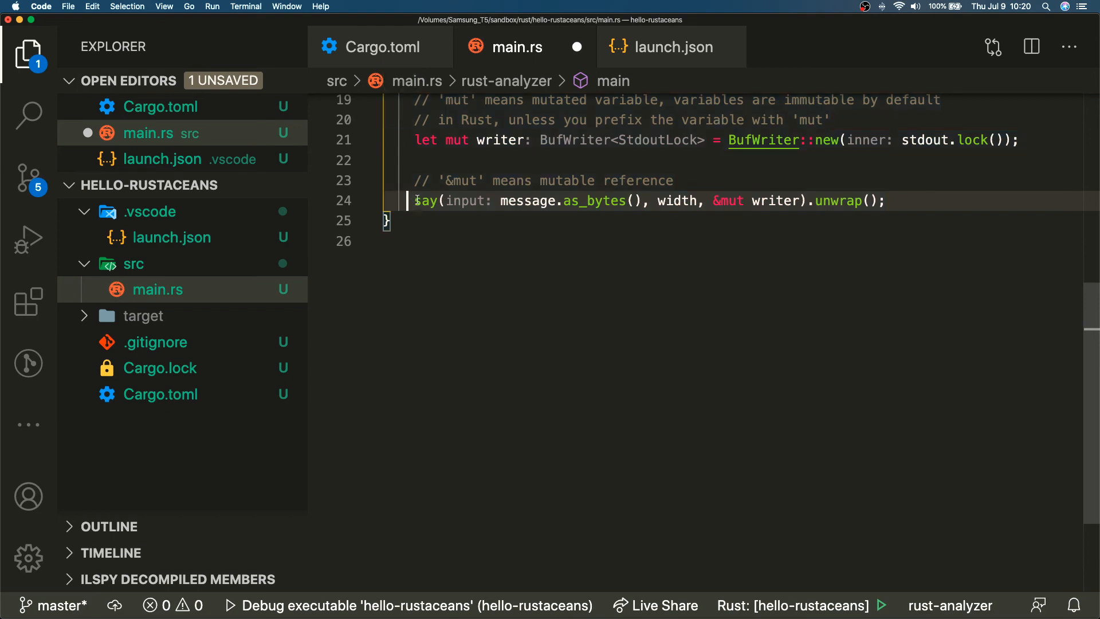
{"action": "mouse_move", "coordinate": [424, 199]}
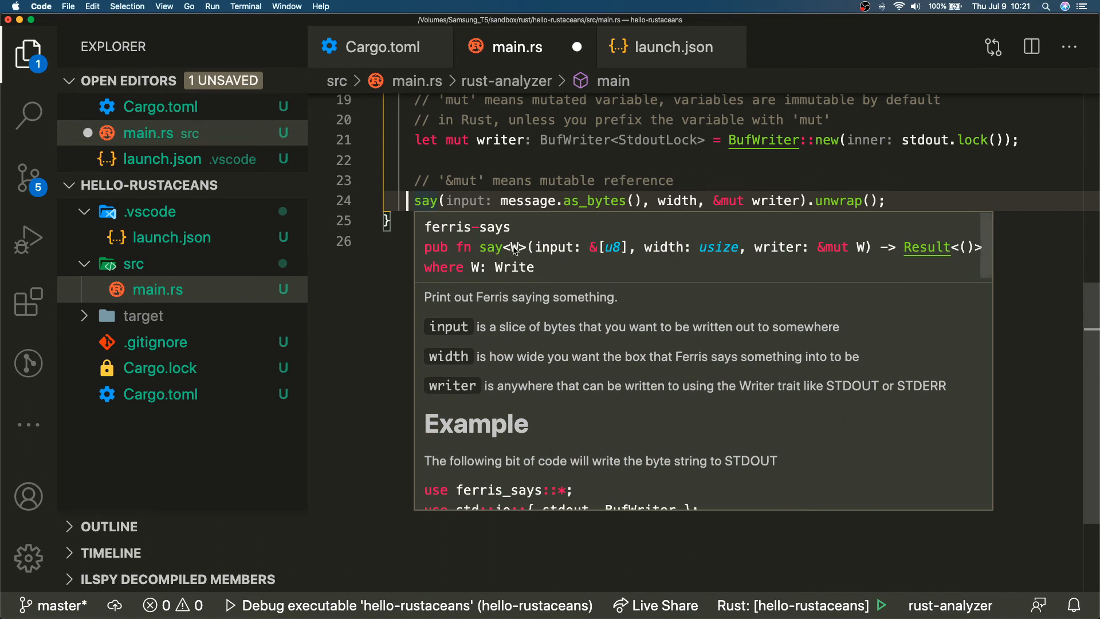
{"action": "mouse_move", "coordinate": [612, 244]}
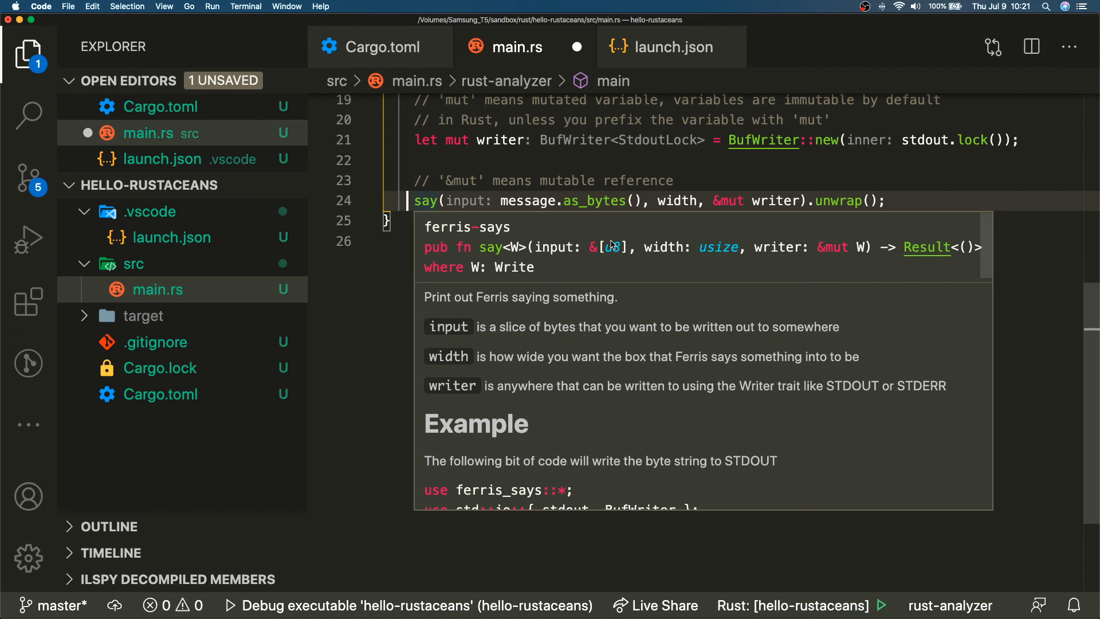
{"action": "mouse_move", "coordinate": [673, 258]}
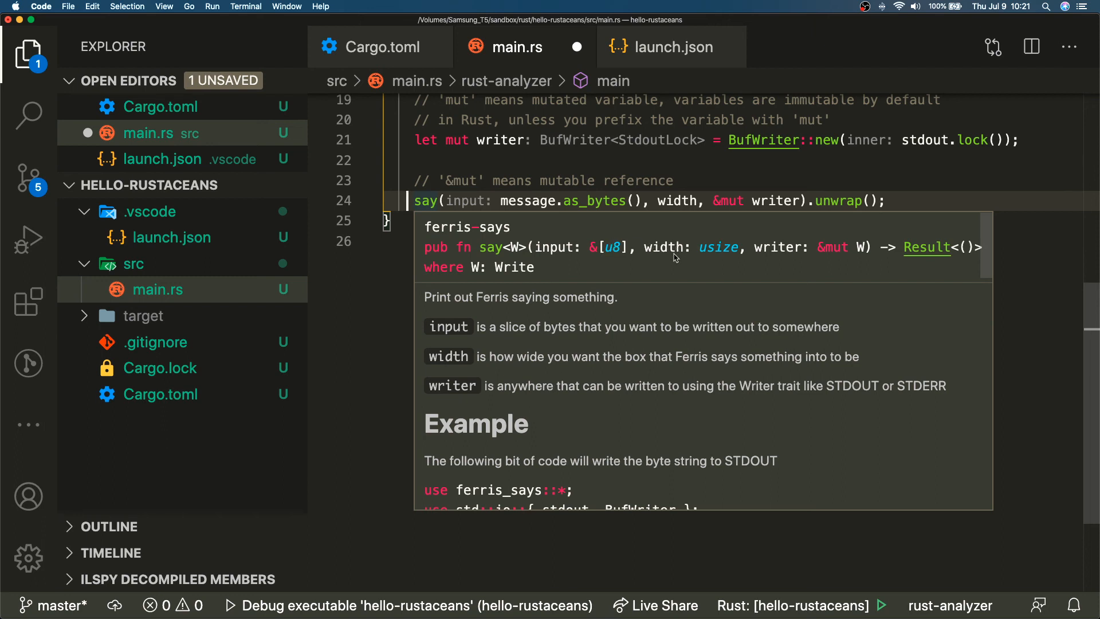
{"action": "mouse_move", "coordinate": [583, 270]}
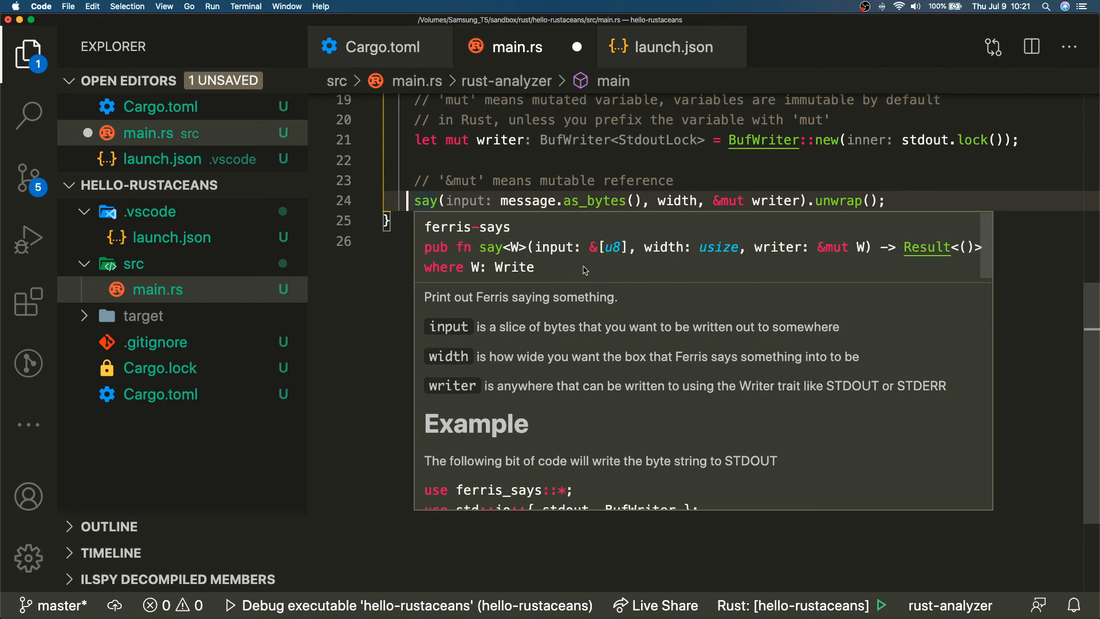
{"action": "mouse_move", "coordinate": [926, 247]}
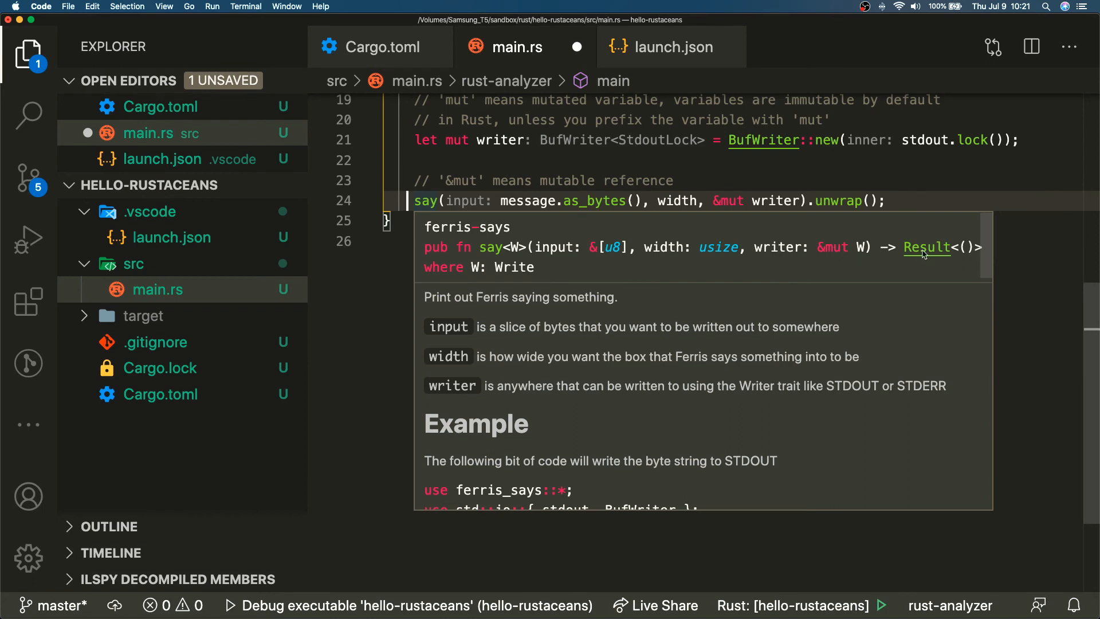
{"action": "mouse_move", "coordinate": [776, 253]}
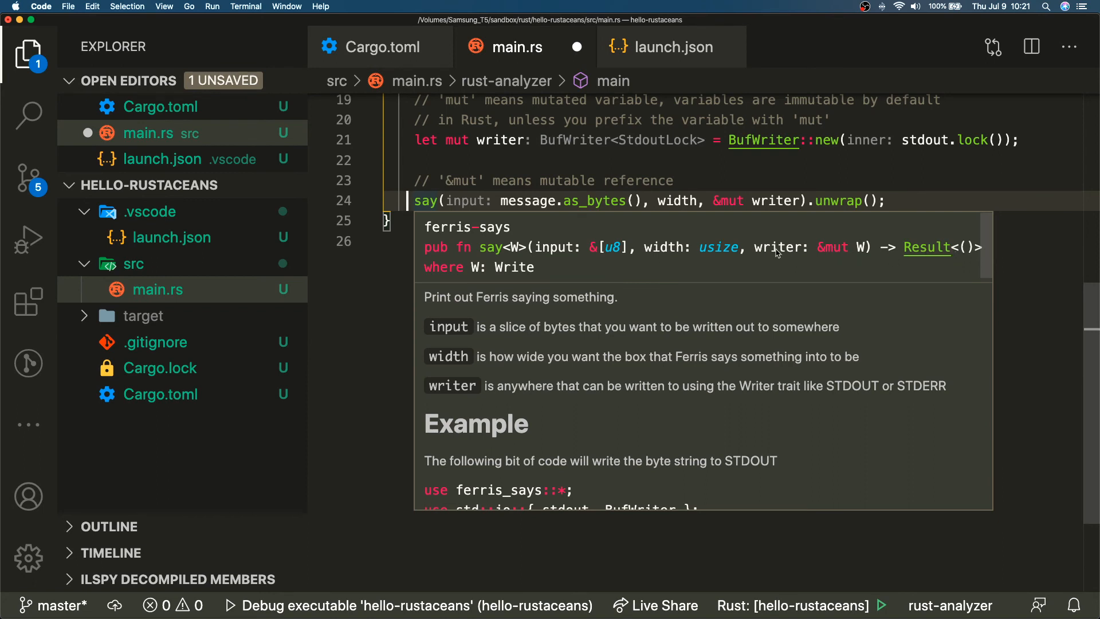
{"action": "mouse_move", "coordinate": [951, 249]}
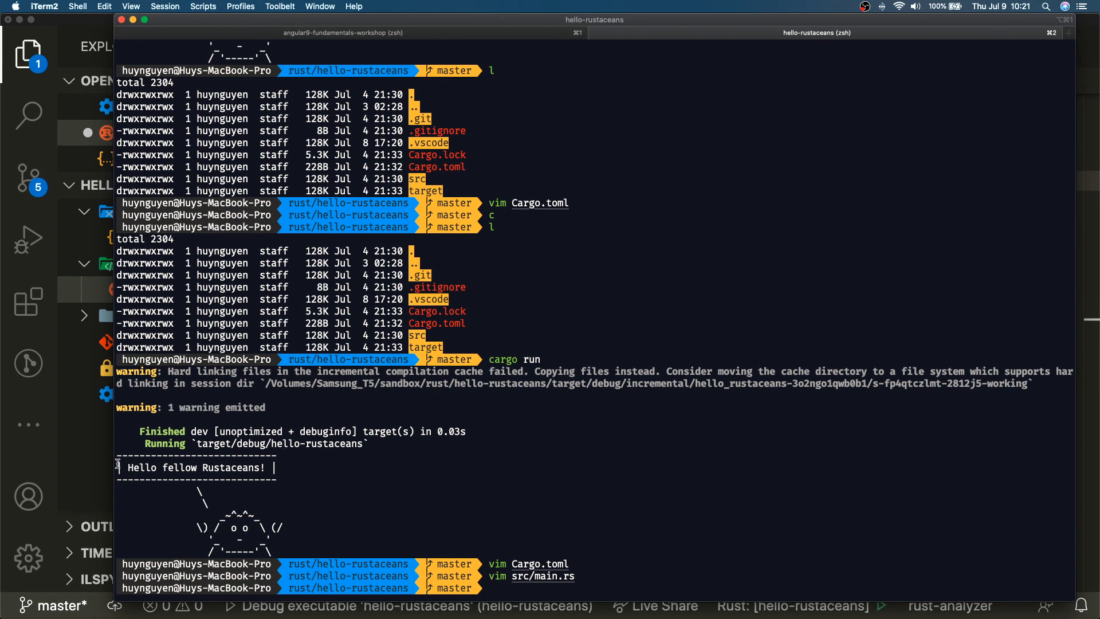
{"action": "mouse_move", "coordinate": [217, 466]}
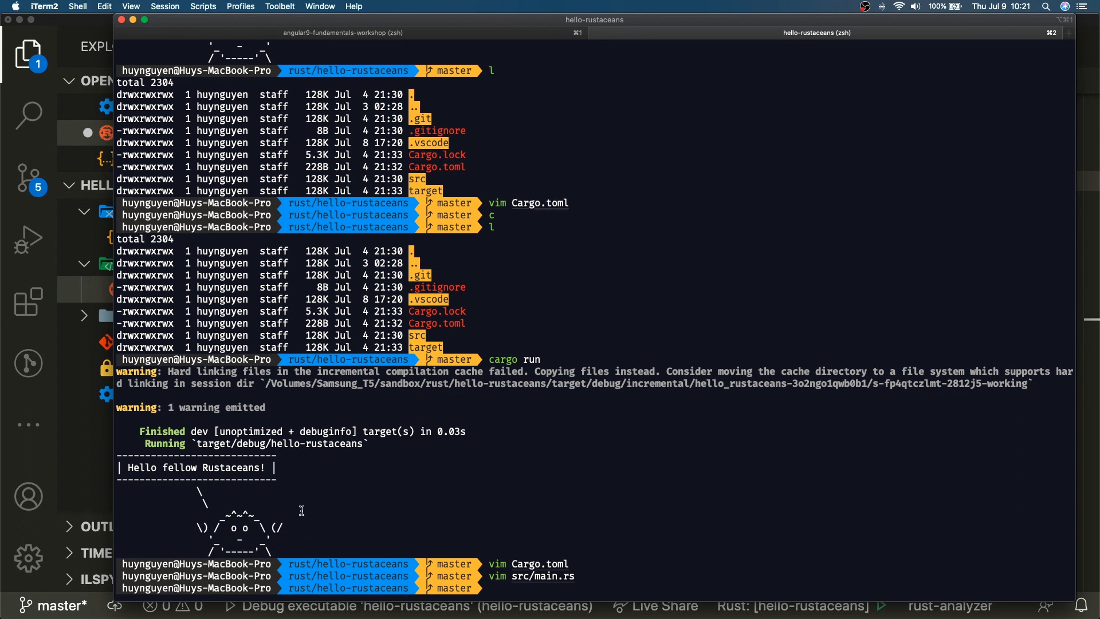
{"action": "mouse_move", "coordinate": [283, 550]}
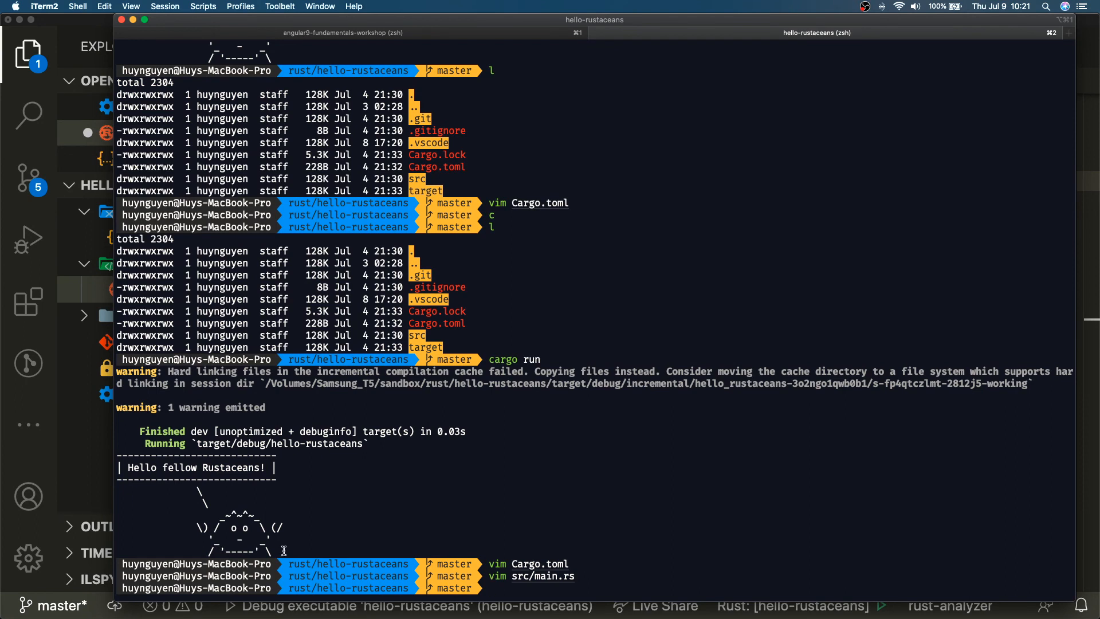
{"action": "mouse_move", "coordinate": [263, 444]}
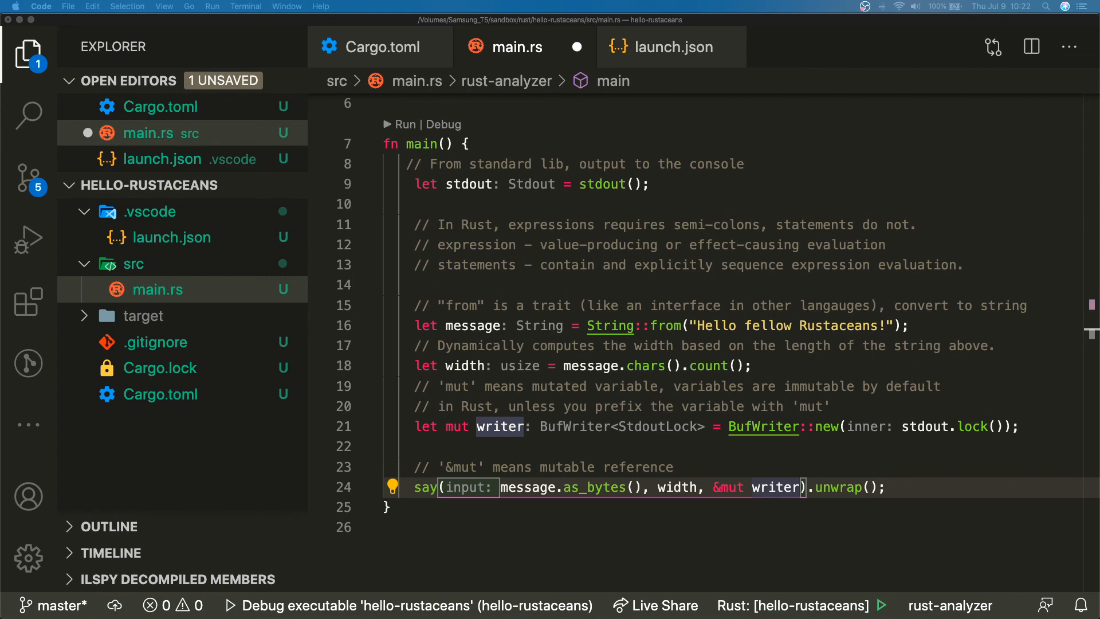
{"action": "mouse_move", "coordinate": [528, 25]}
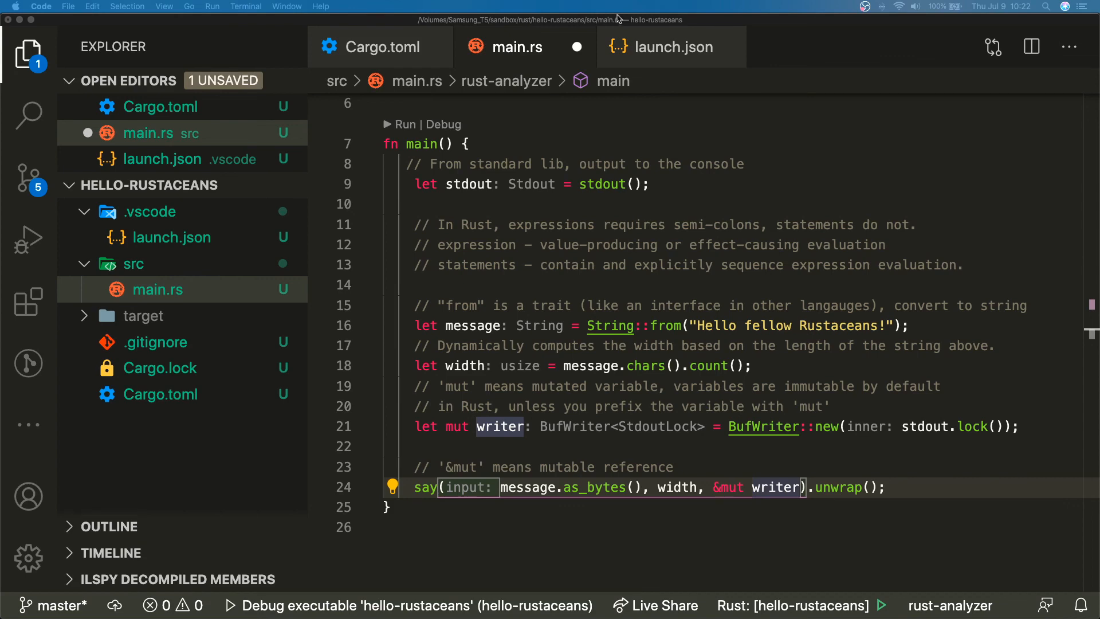
{"action": "left_click", "coordinate": [671, 47]}
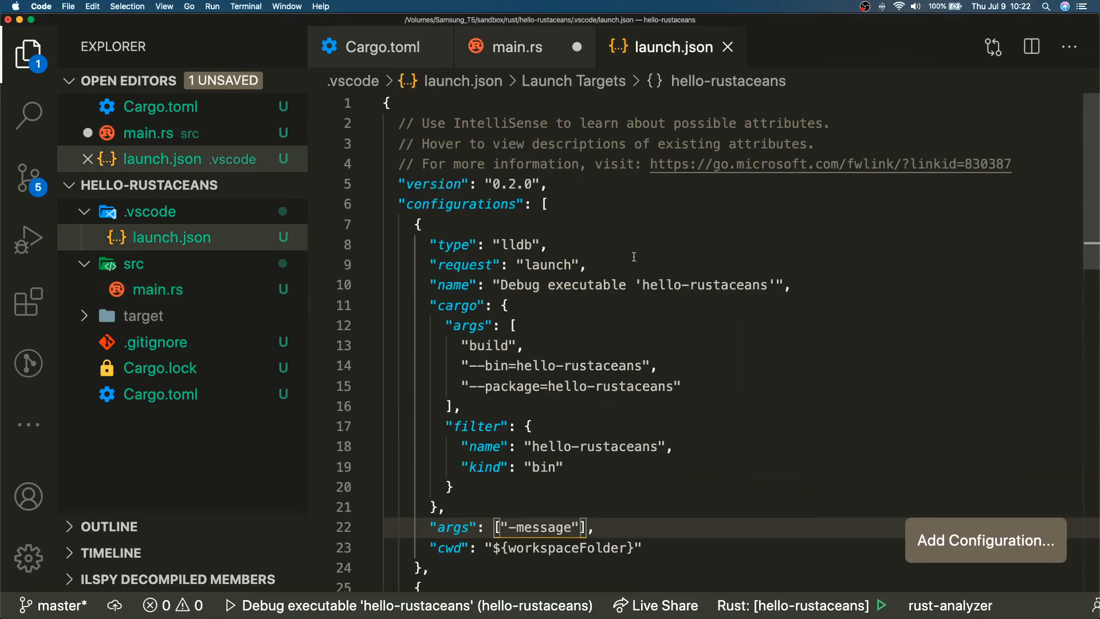
{"action": "left_click", "coordinate": [505, 47]}
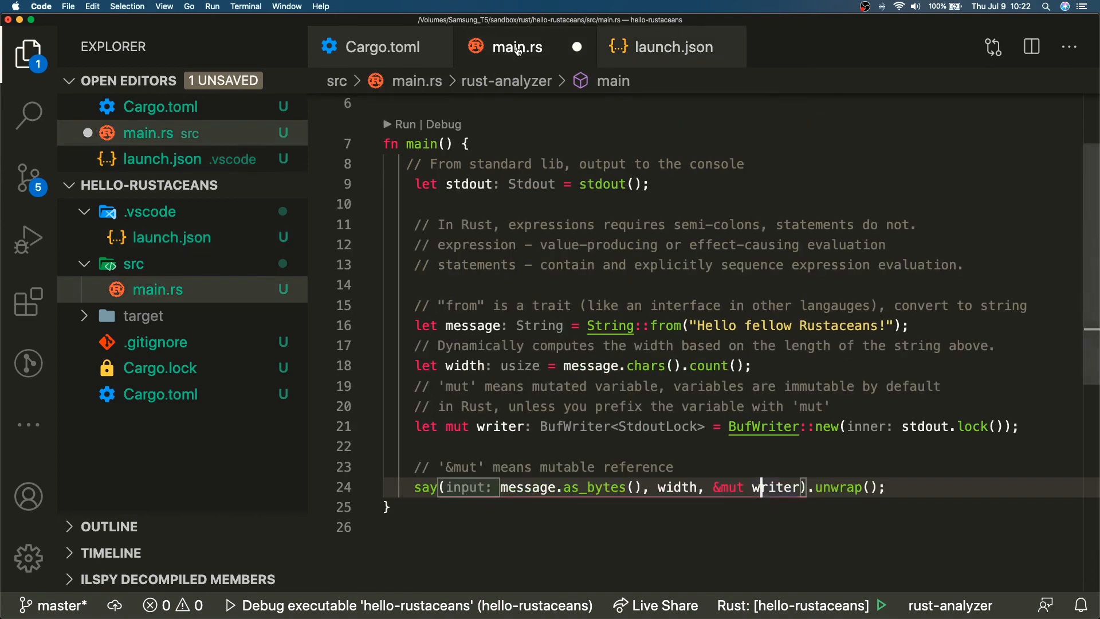